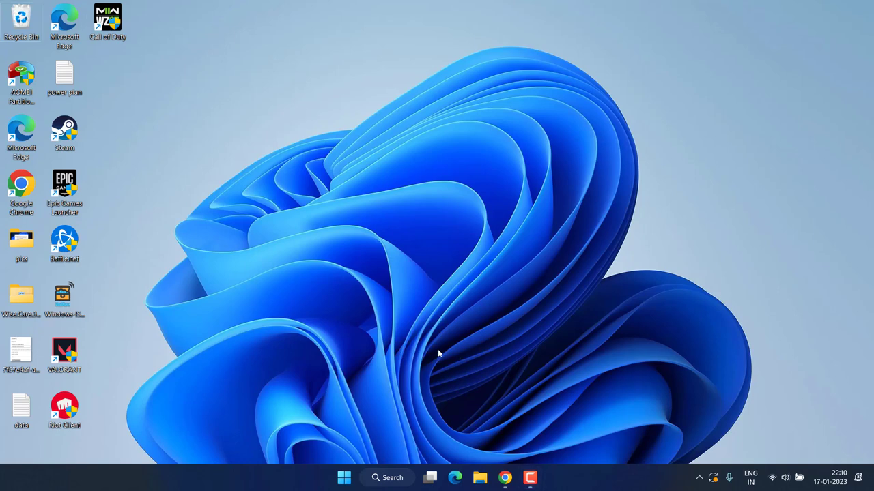
mouse_move(362, 101)
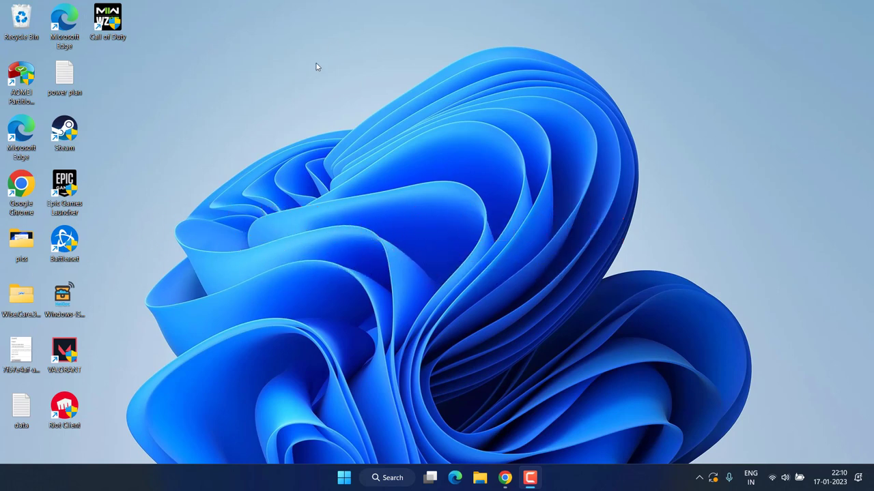
mouse_move(335, 74)
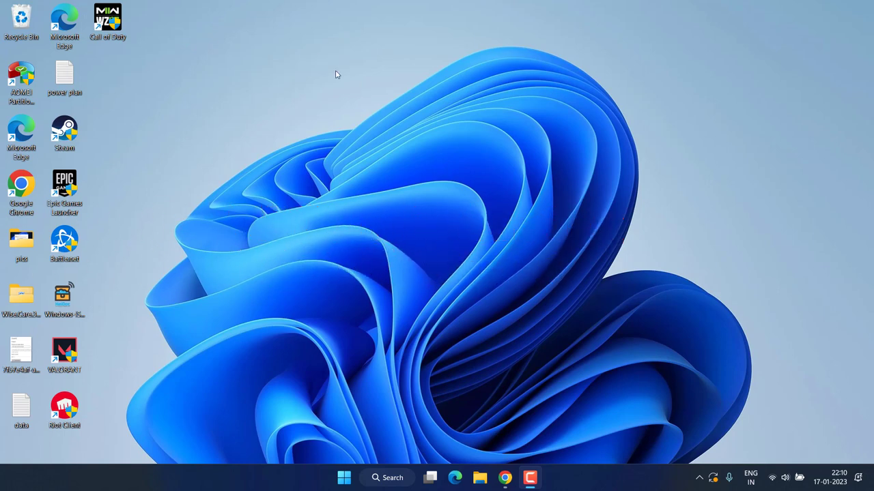
Update the SanDisk Ultra Fit USB Device to the compatible Disk drive driver in Device Manager
right_click(344, 477)
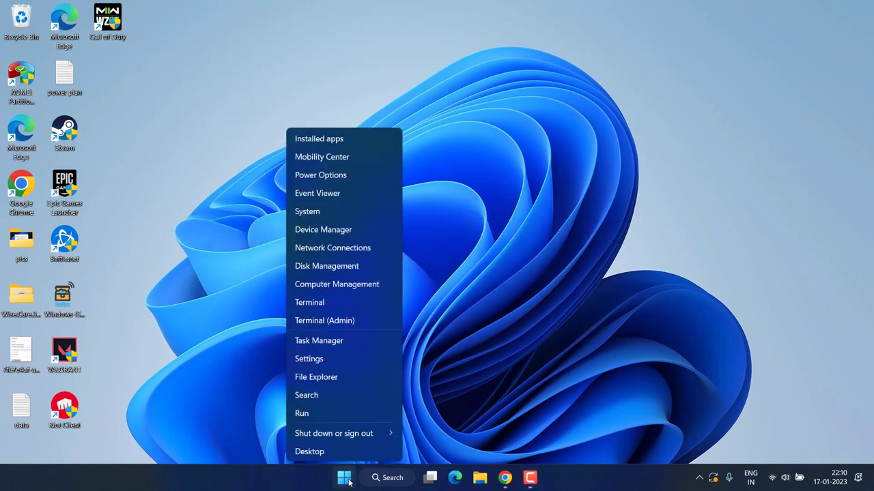
mouse_move(323, 230)
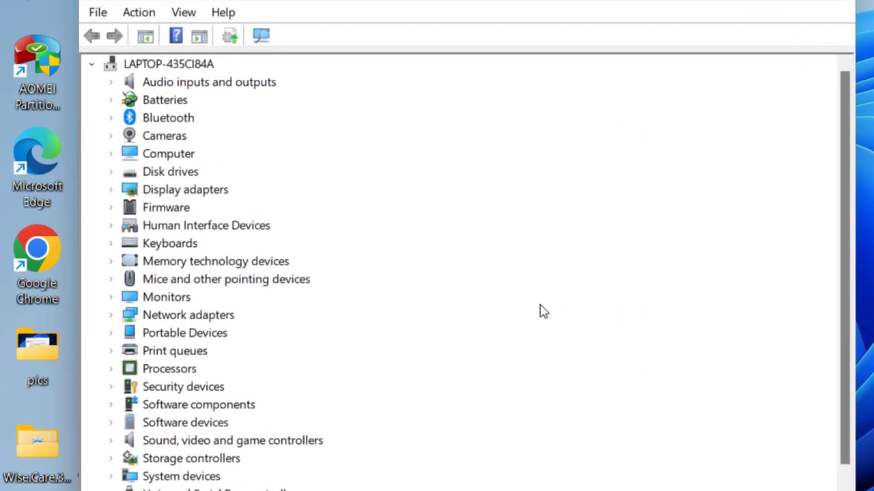
left_click(170, 172)
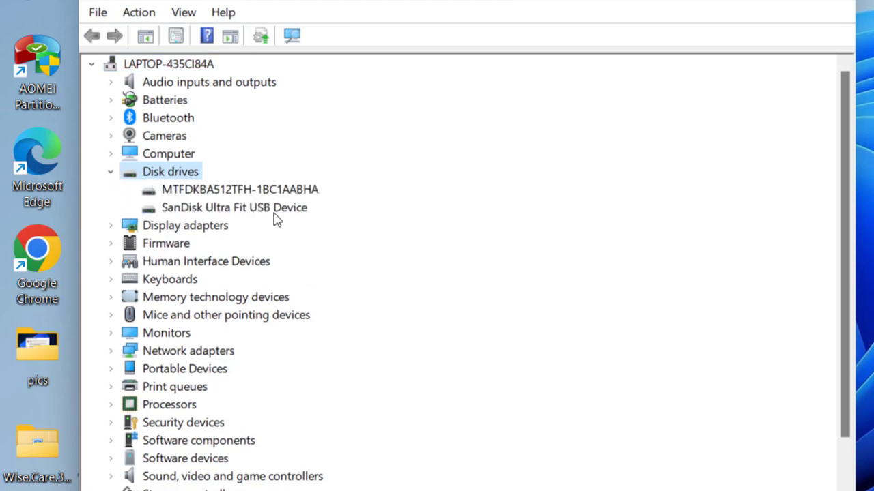
mouse_move(240, 198)
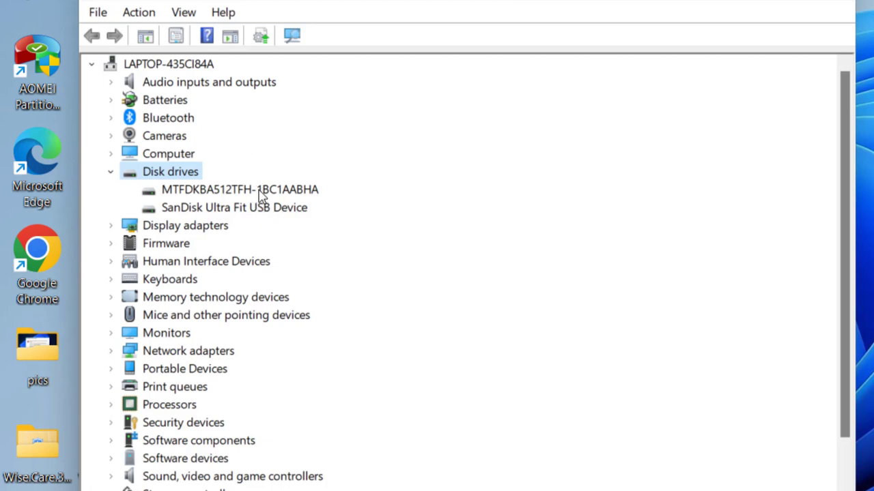
right_click(234, 208)
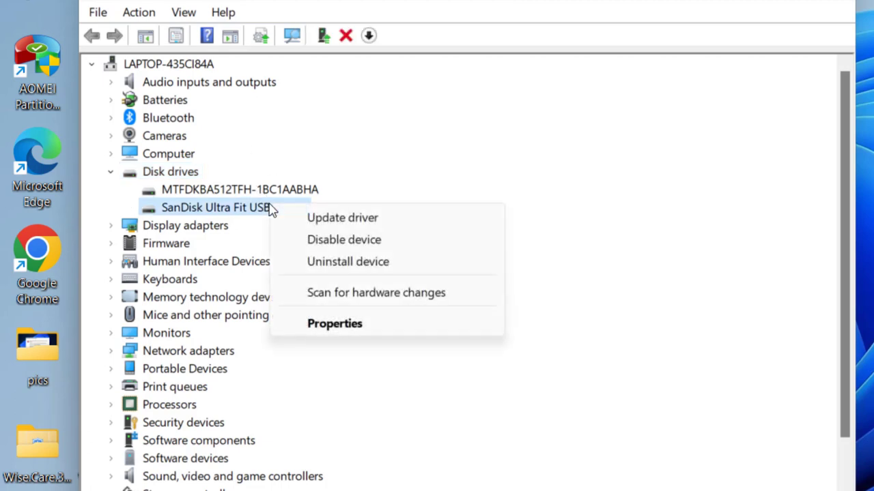
left_click(342, 217)
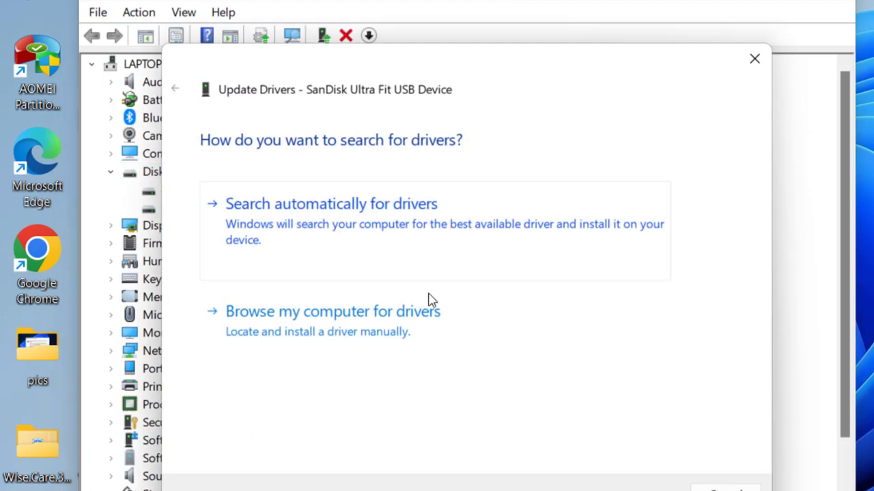
mouse_move(341, 332)
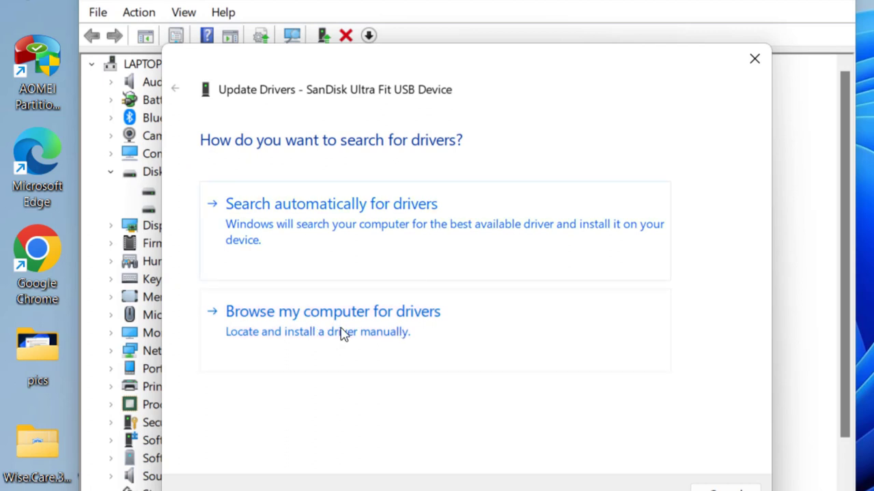
left_click(332, 312)
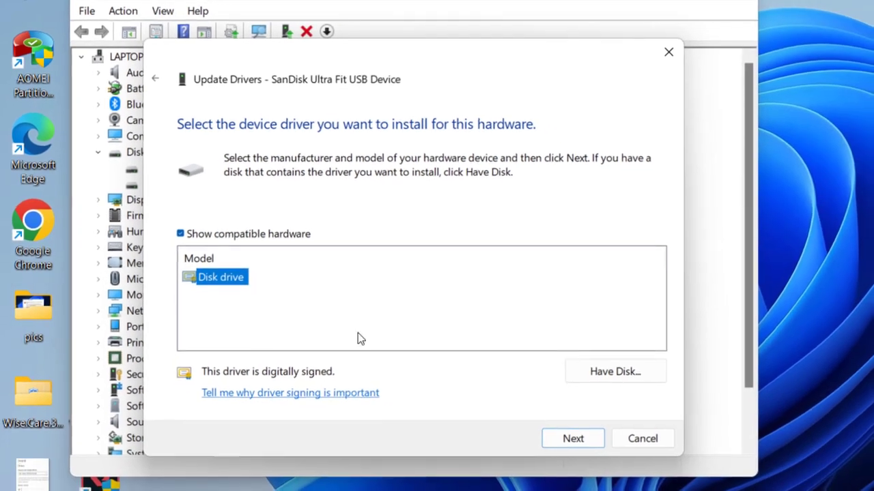
left_click(572, 438)
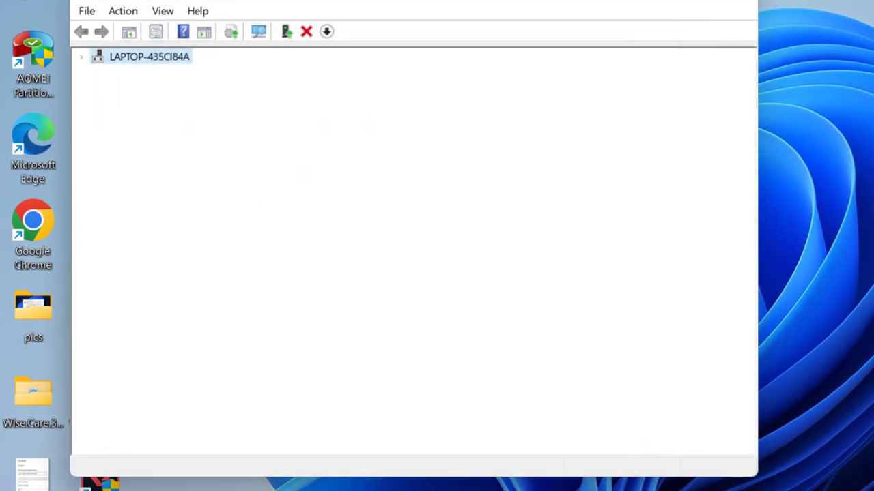
Expand Storage controllers, select Standard NVM Express Controller, then close Device Manager
left_click(82, 57)
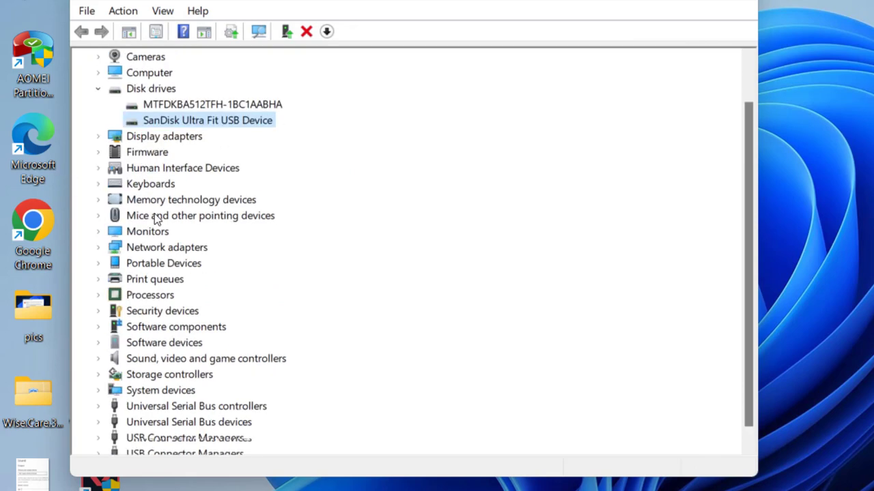
left_click(169, 374)
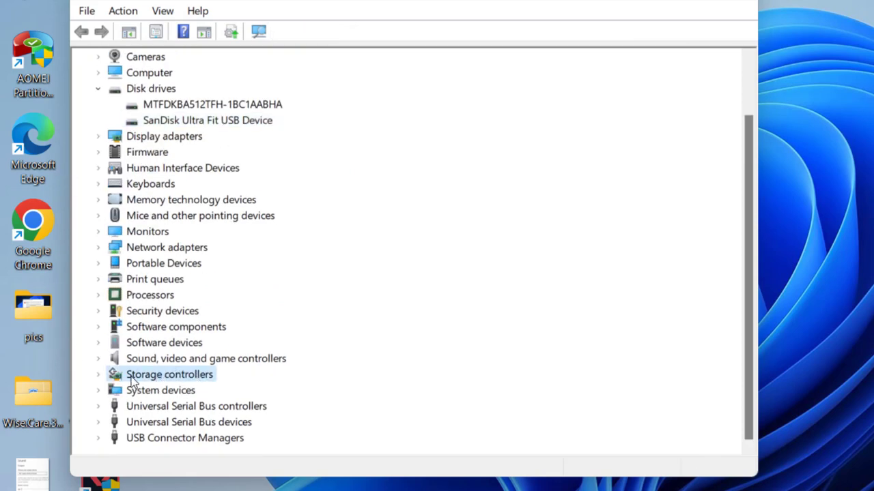
left_click(98, 374)
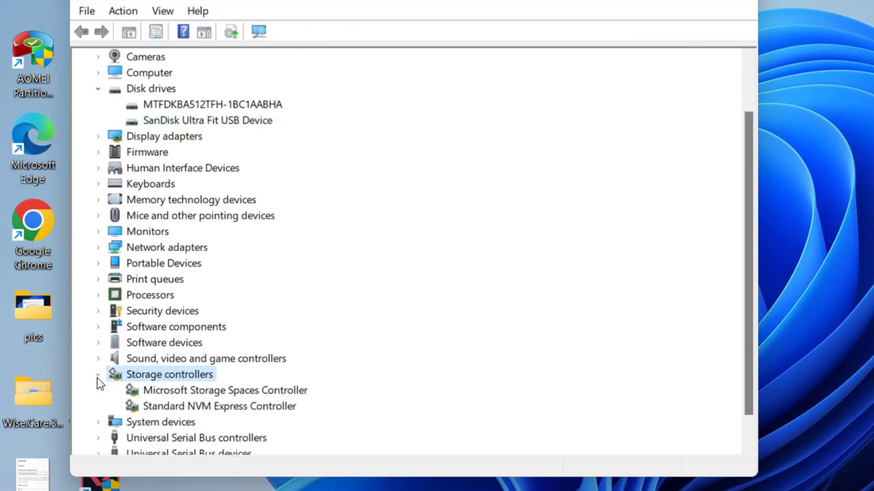
left_click(220, 406)
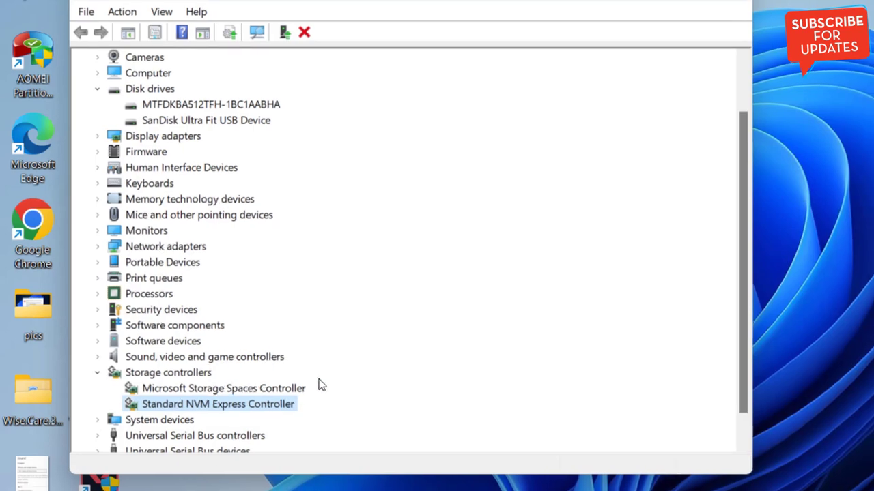
left_click(445, 35)
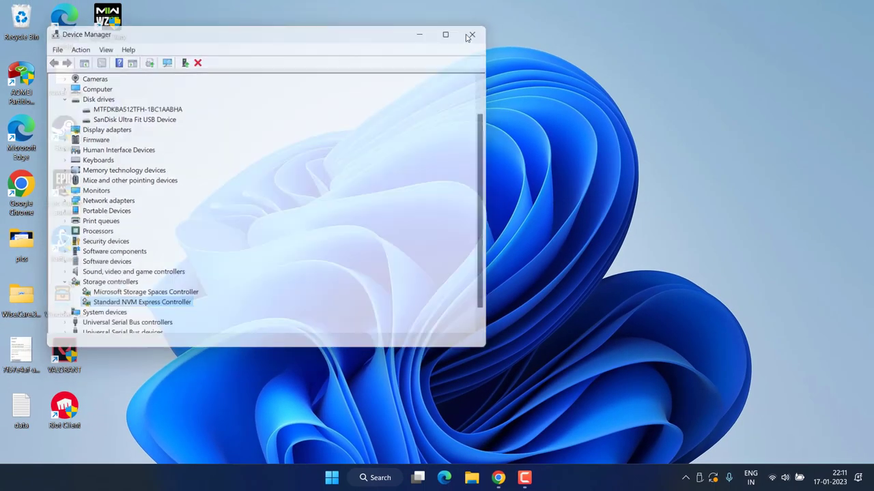
left_click(471, 35)
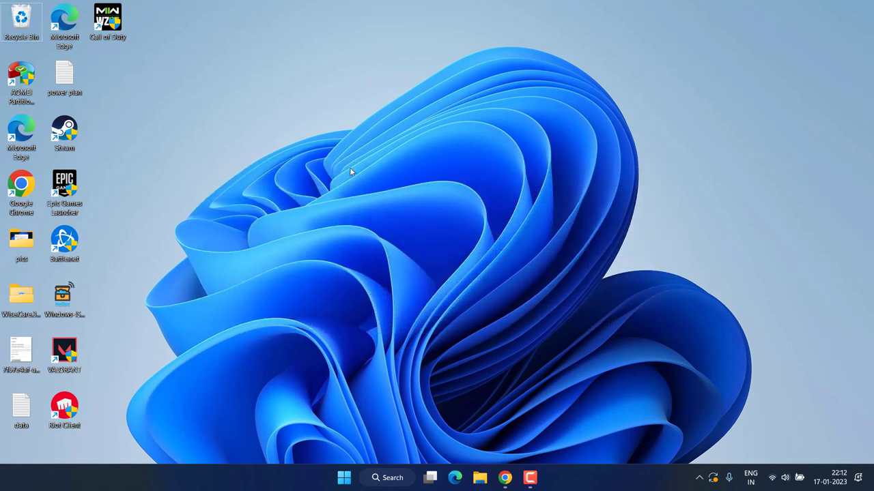
mouse_move(325, 203)
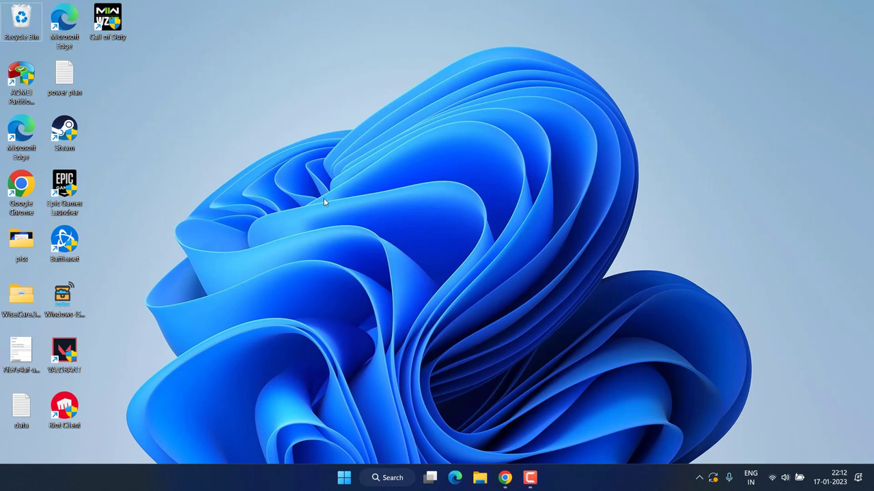
Open Computer Management's Disk Management, showing removable Disk 1 with its 28.65 GB RAW F: partition
right_click(344, 477)
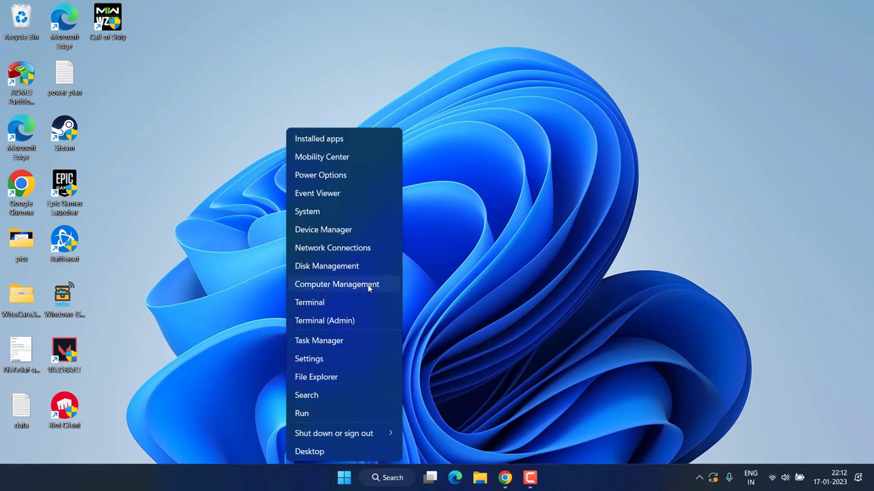
left_click(337, 284)
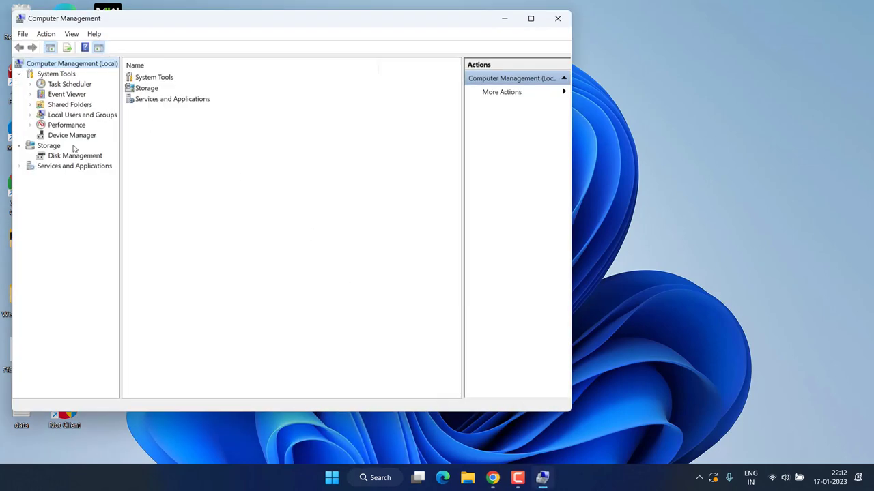
left_click(75, 156)
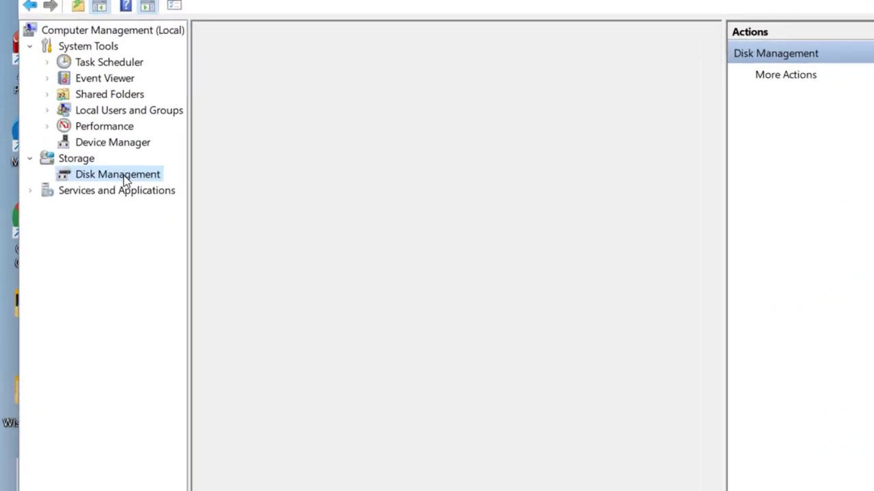
left_click(117, 174)
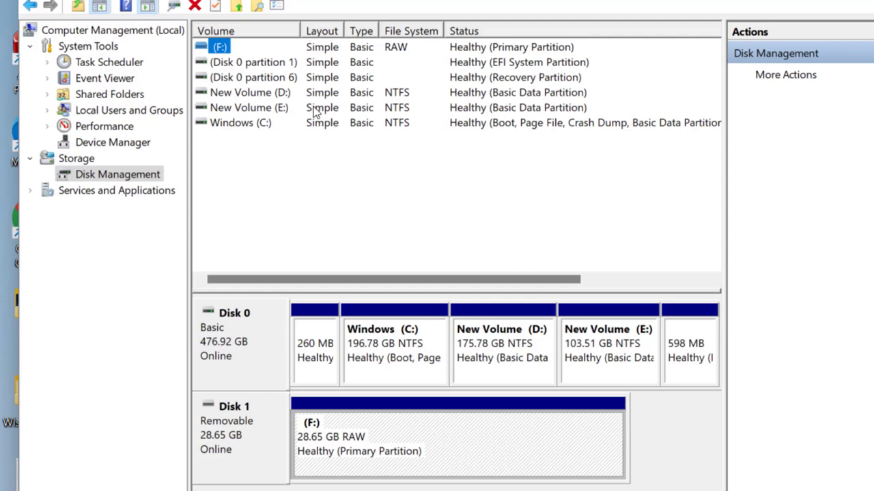
mouse_move(263, 441)
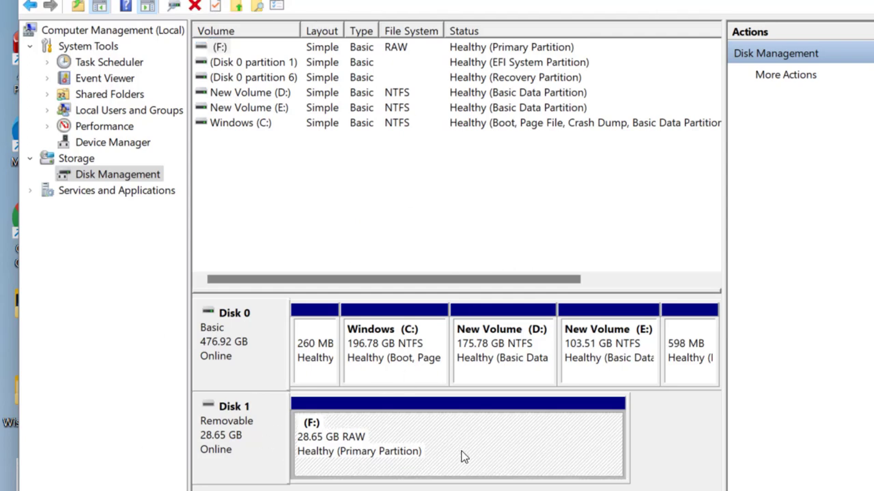
mouse_move(416, 458)
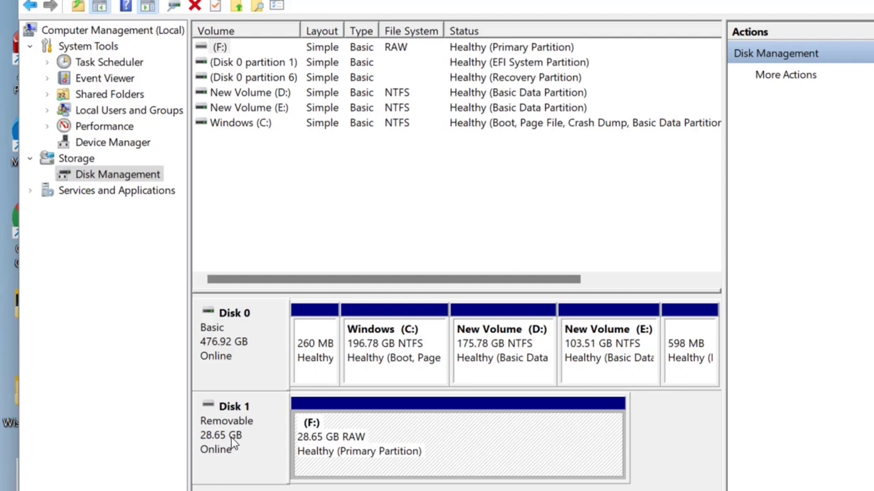
Change the removable disk's drive letter from F: to Z: and accept the warning
right_click(457, 440)
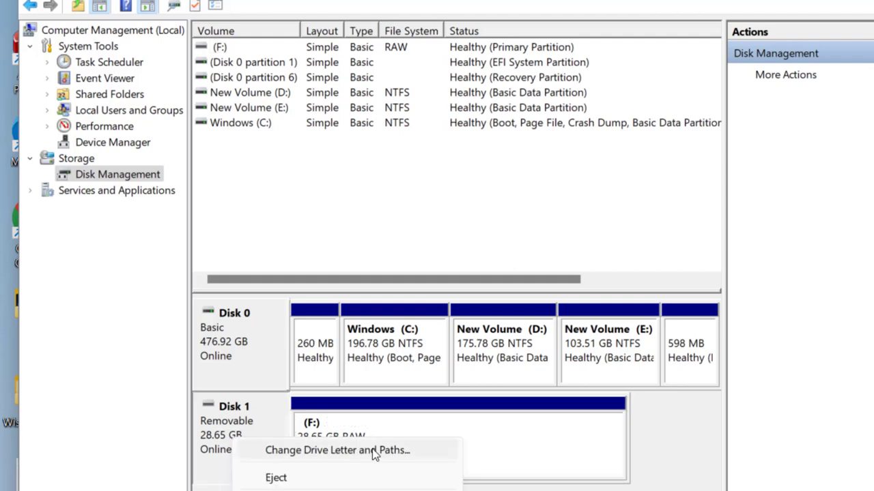
left_click(337, 450)
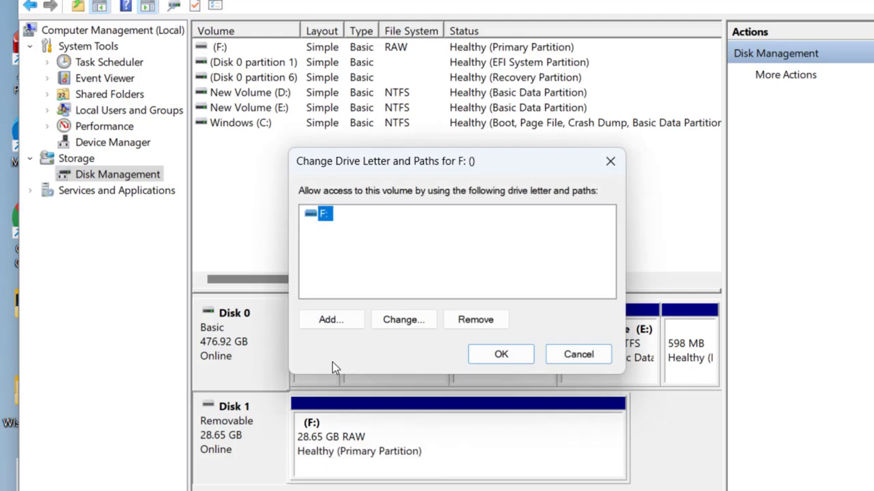
left_click(403, 320)
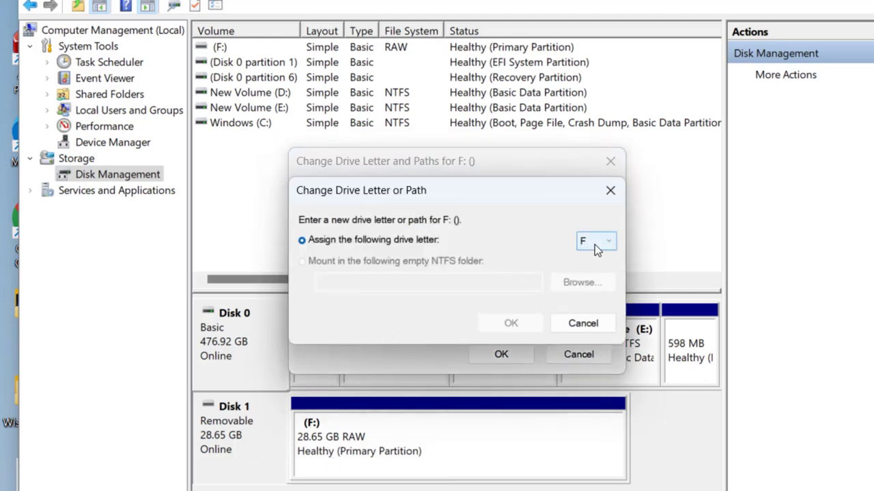
left_click(608, 241)
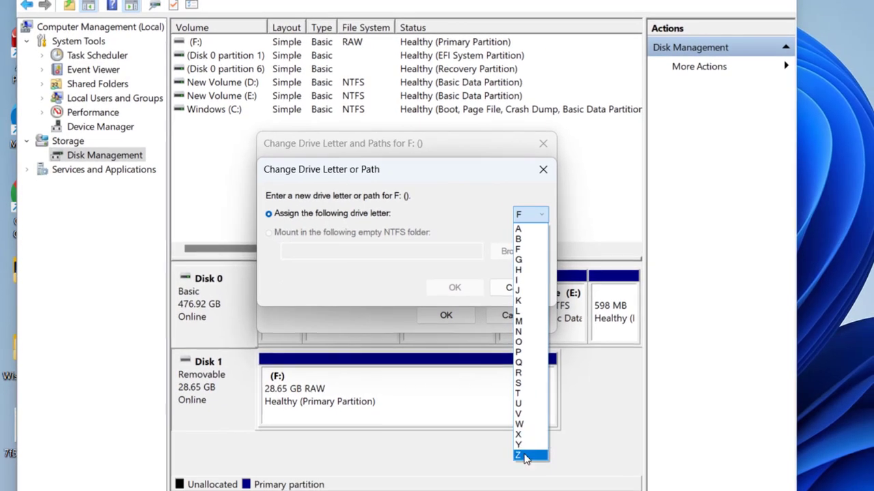
left_click(523, 456)
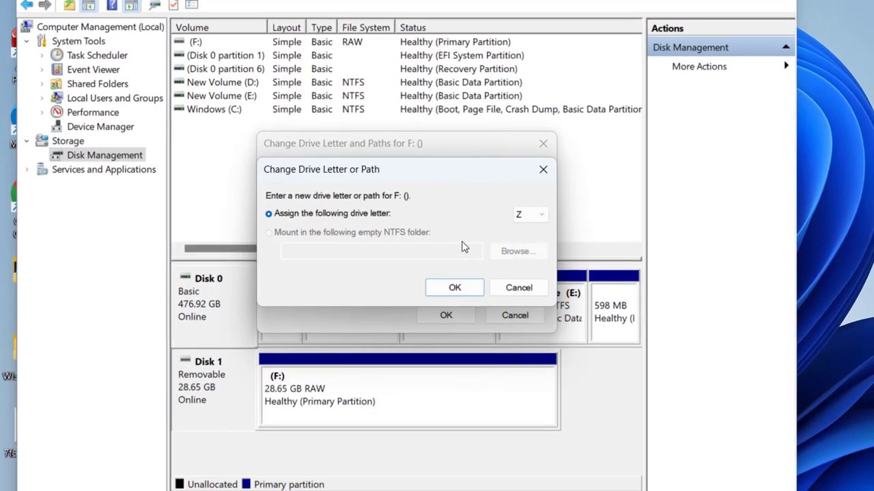
left_click(455, 288)
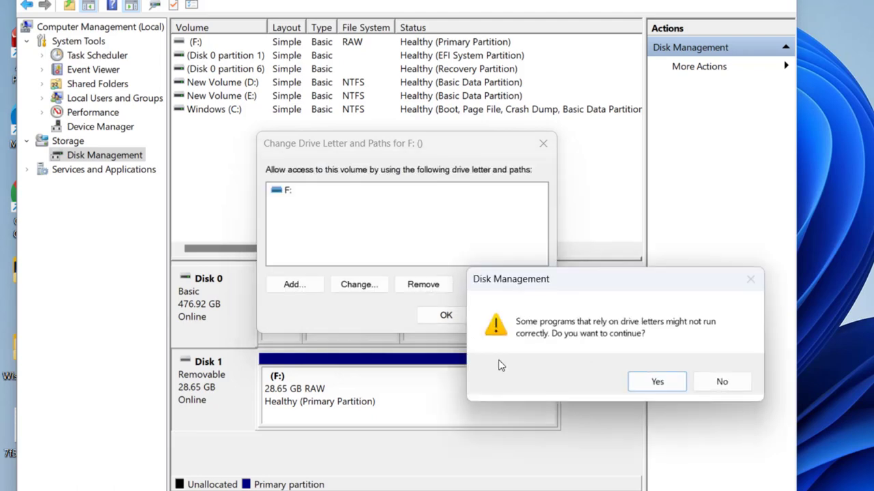
left_click(656, 382)
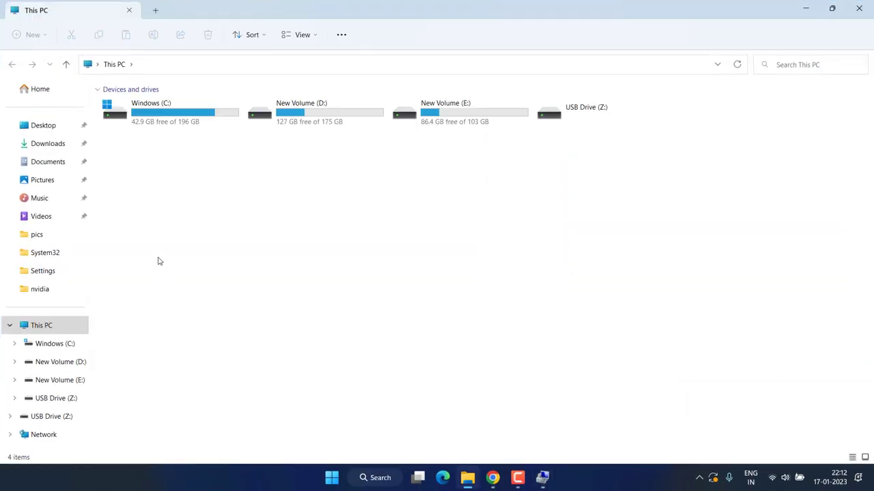
mouse_move(526, 231)
type("cm")
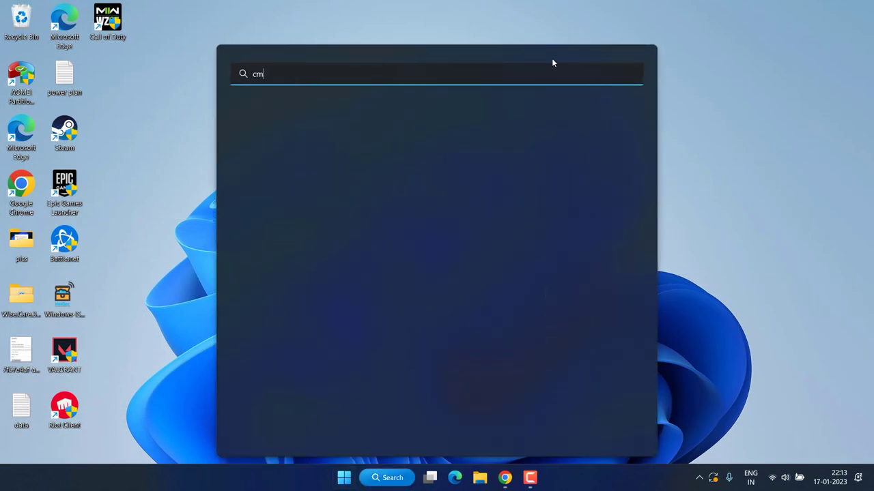
In an administrator Command Prompt, run msdt.exe -id devicediagnostic to launch the Hardware and Devices troubleshooter
type("d")
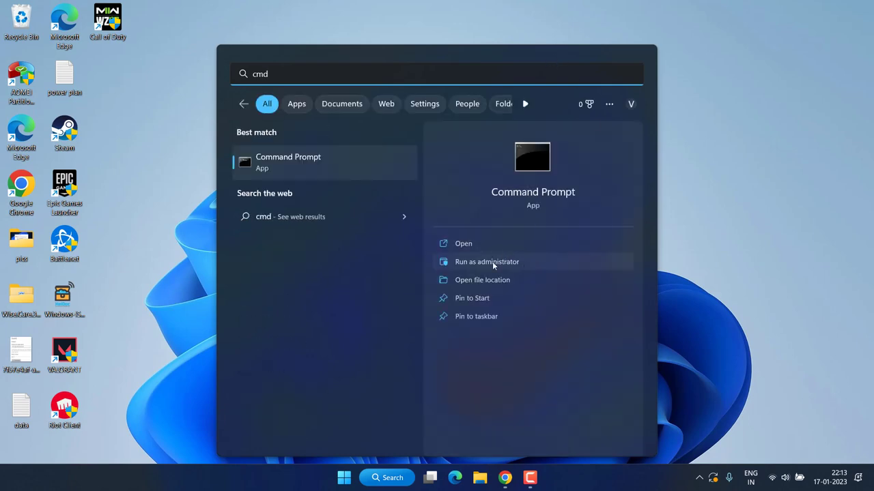
left_click(486, 261)
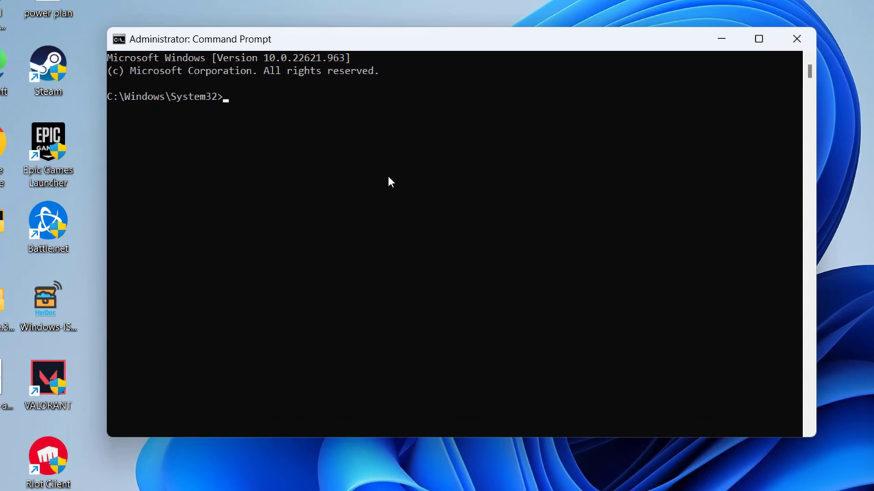
type("msdt")
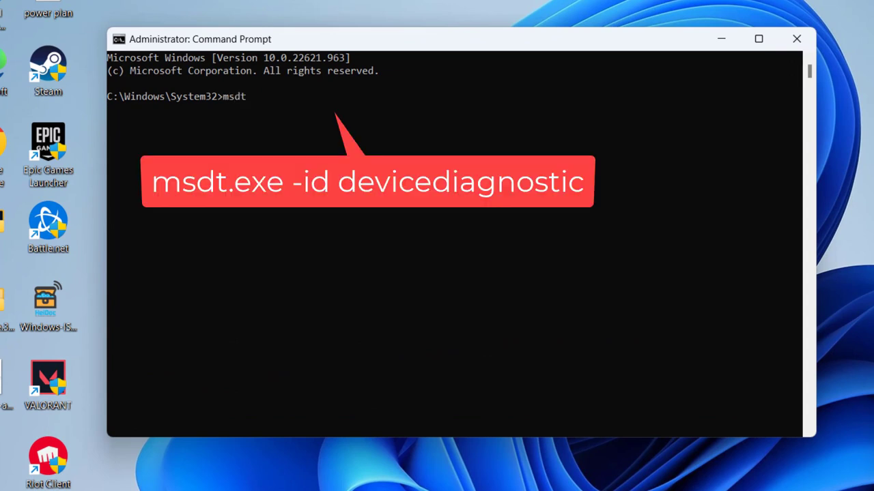
type(".exe -")
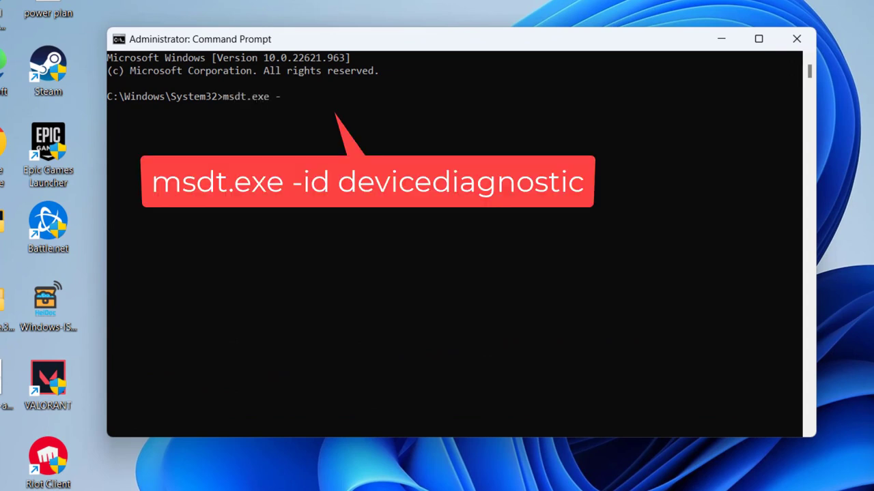
type("id de")
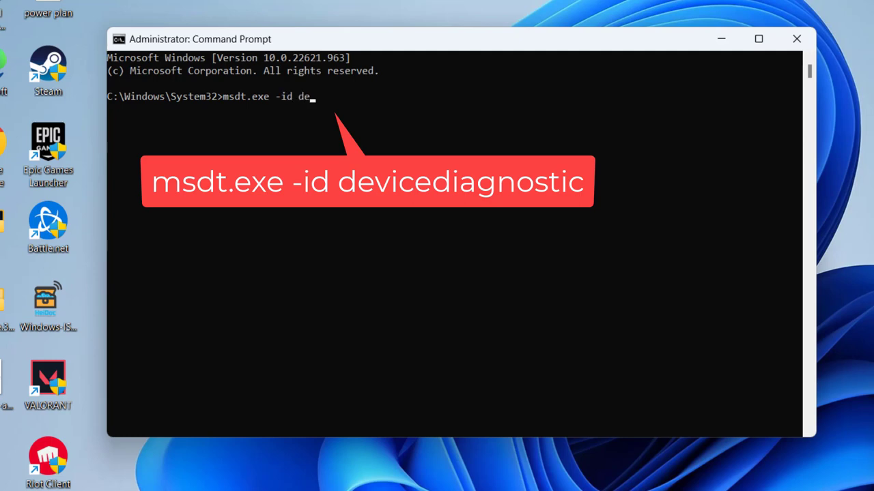
type("vicediagnos")
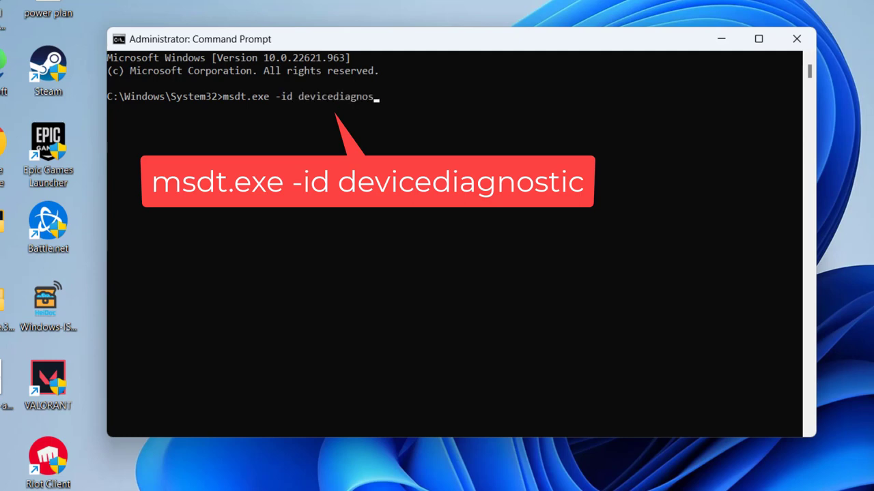
key("Return")
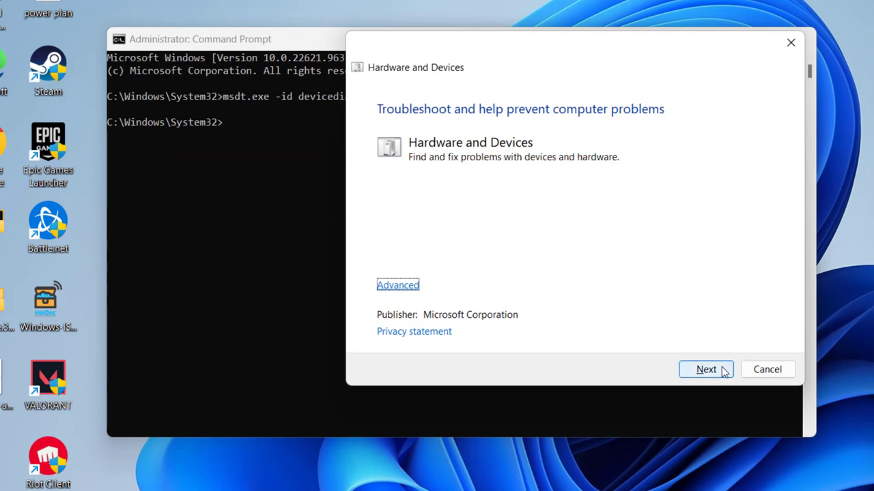
Run the hardware scan, apply the restart-to-finish-drivers fix, and close the Command Prompt
left_click(705, 369)
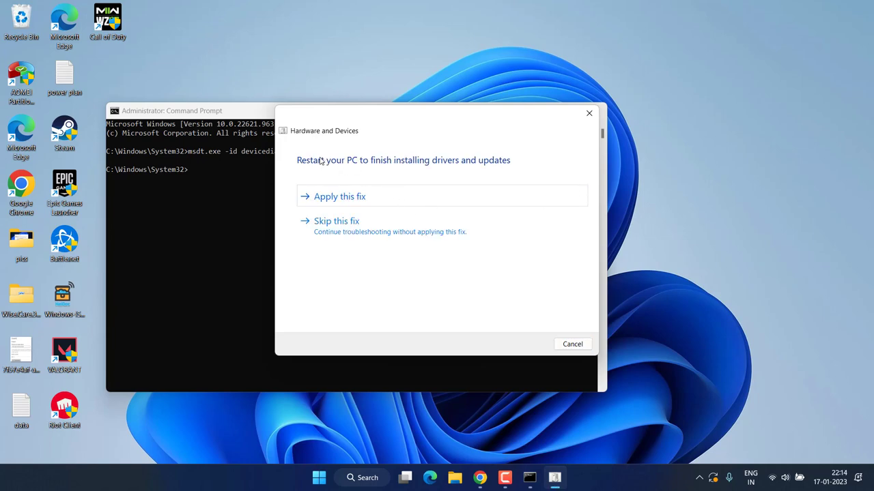
mouse_move(340, 192)
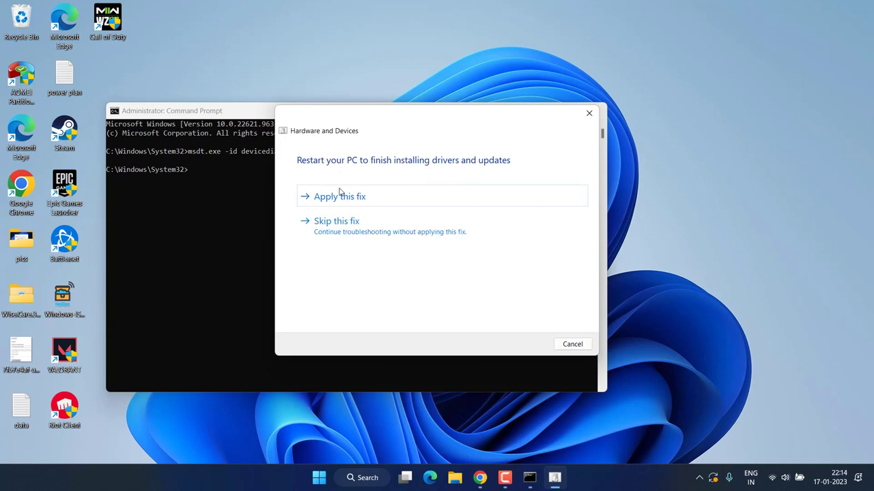
mouse_move(392, 207)
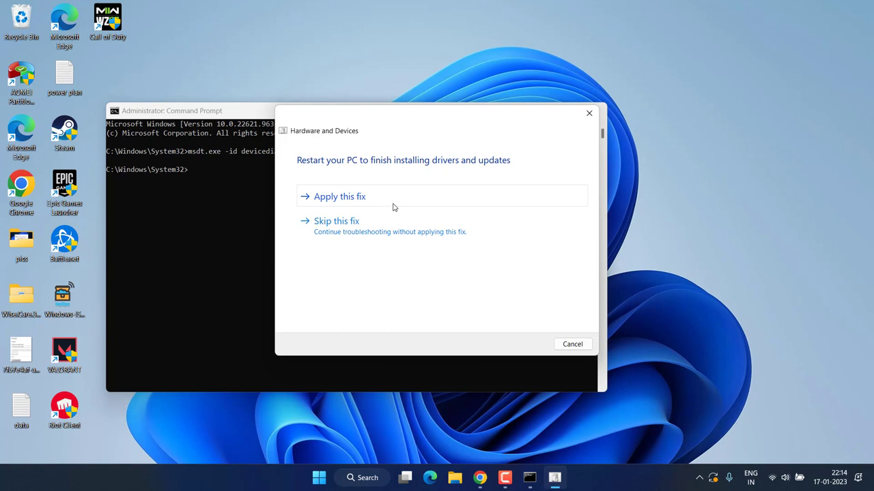
left_click(572, 344)
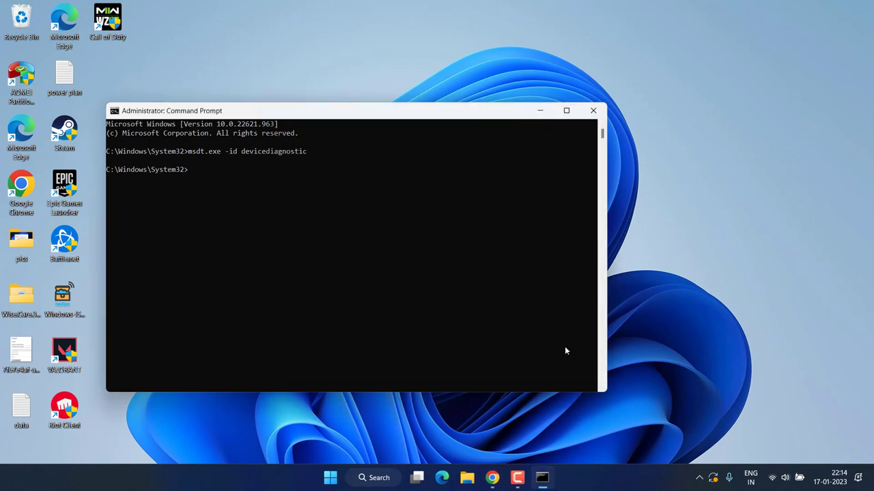
left_click(592, 110)
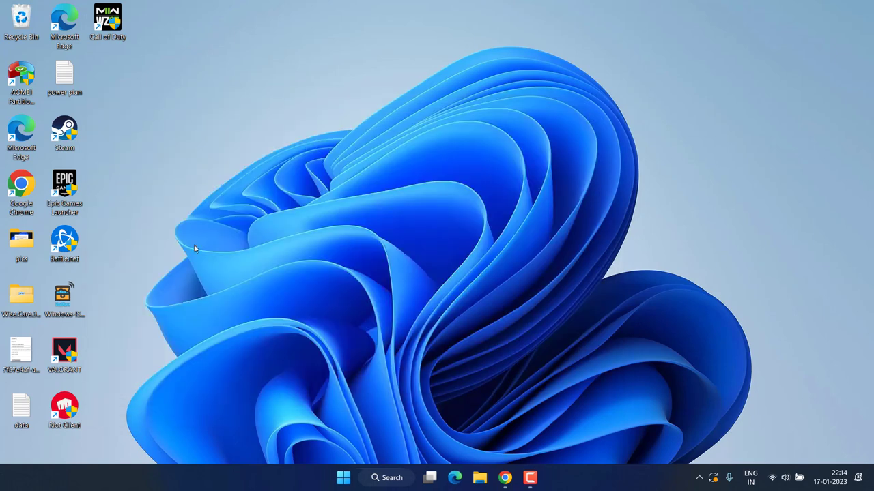
mouse_move(305, 433)
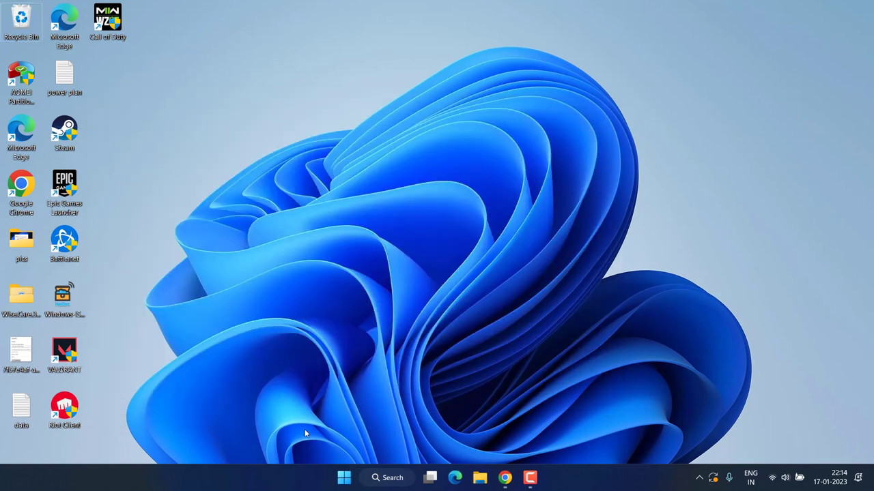
Search for cmd and launch Command Prompt as administrator
left_click(344, 477)
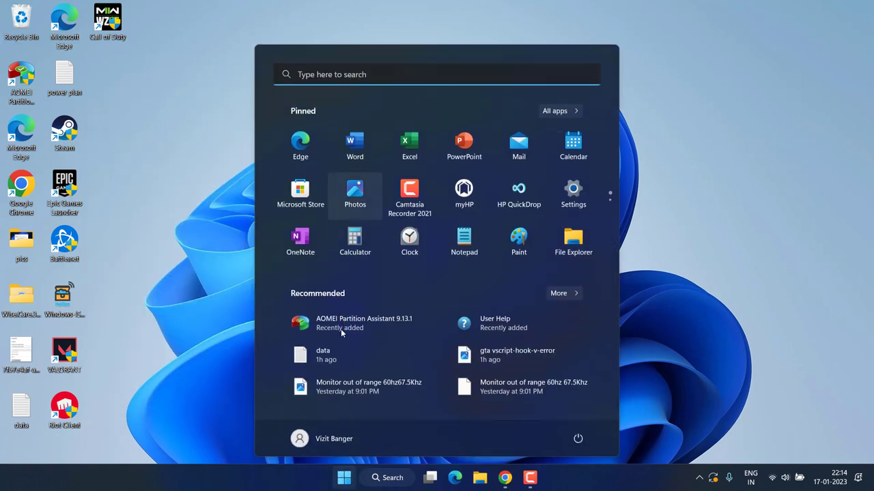
type("cmd")
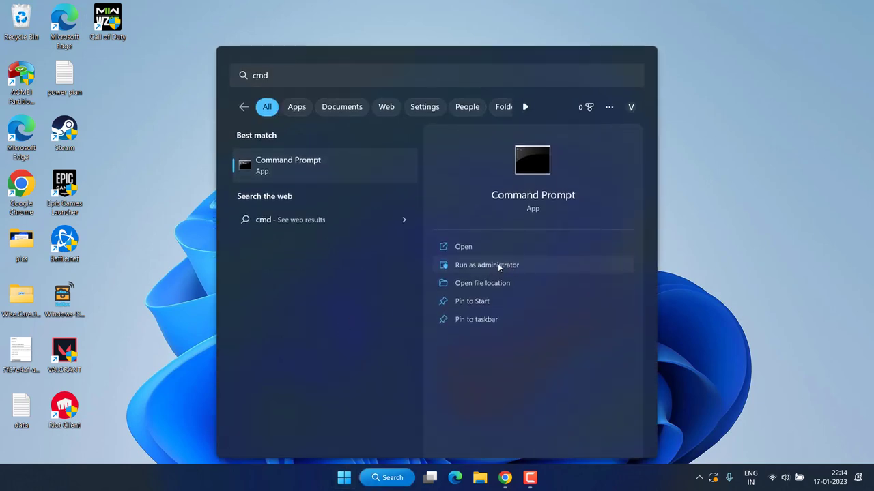
left_click(486, 265)
type("diskpart")
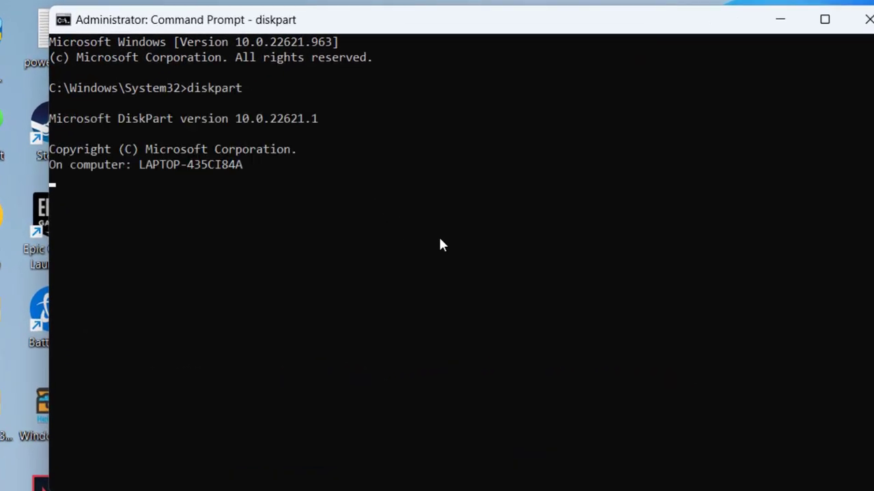
Run list disk in DiskPart to show Disk 0 (476 GB) and Disk 1 (28 GB)
type("list disk")
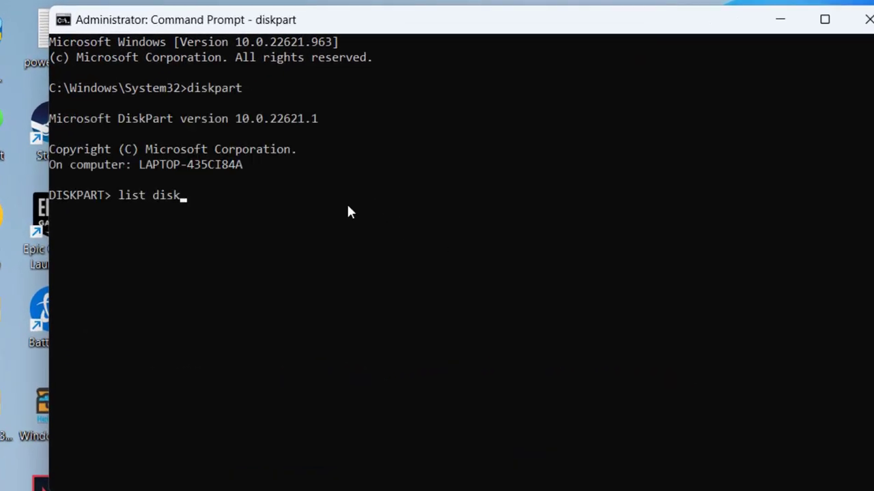
key("Return")
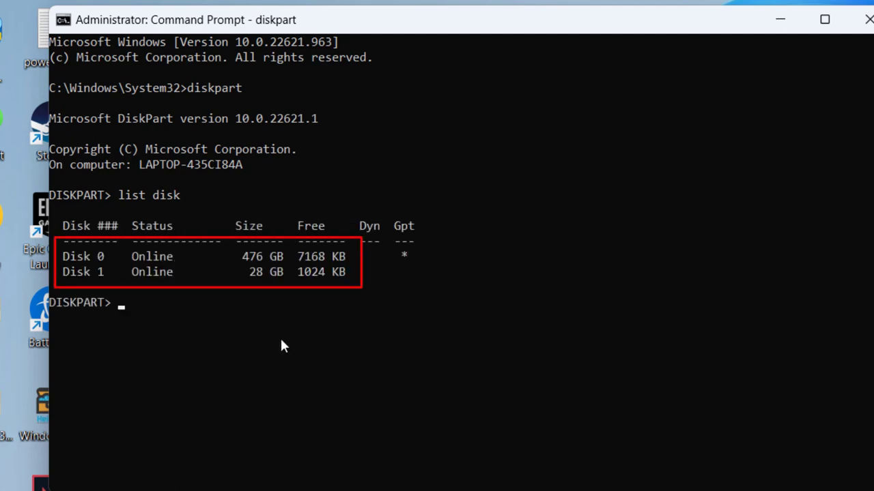
mouse_move(215, 287)
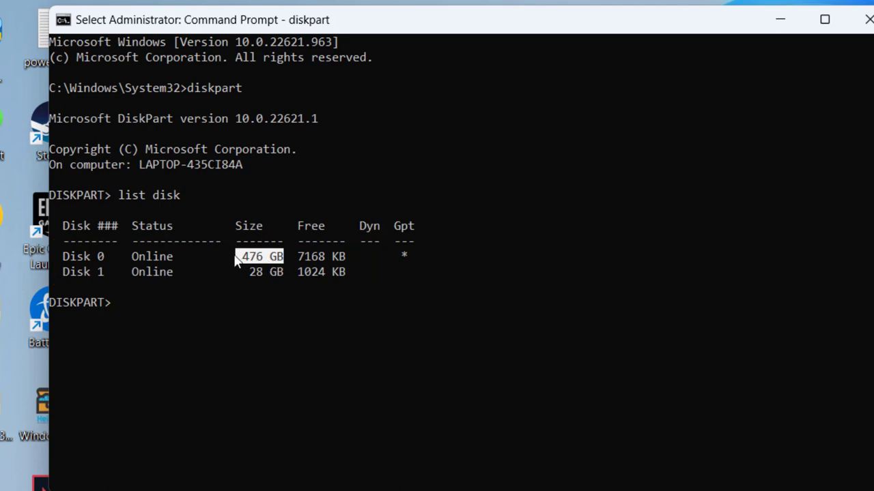
mouse_move(276, 265)
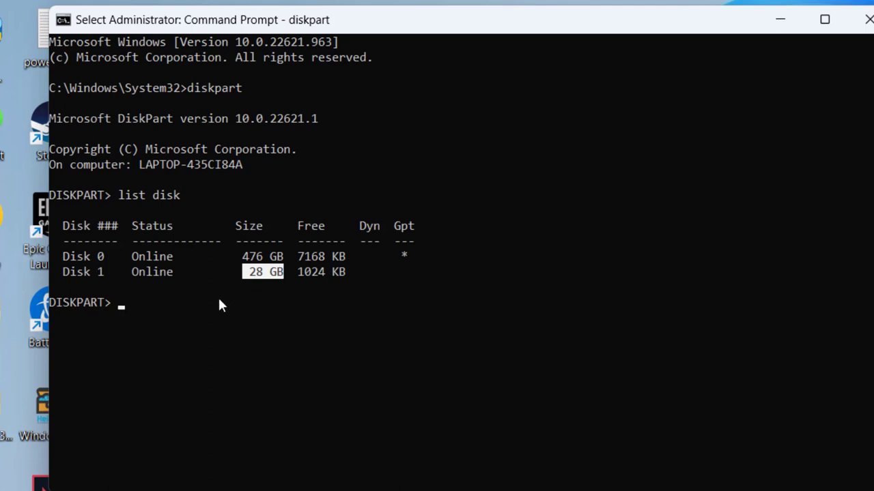
Select disk 1 in DiskPart and enter the clean command to wipe it
type("selec")
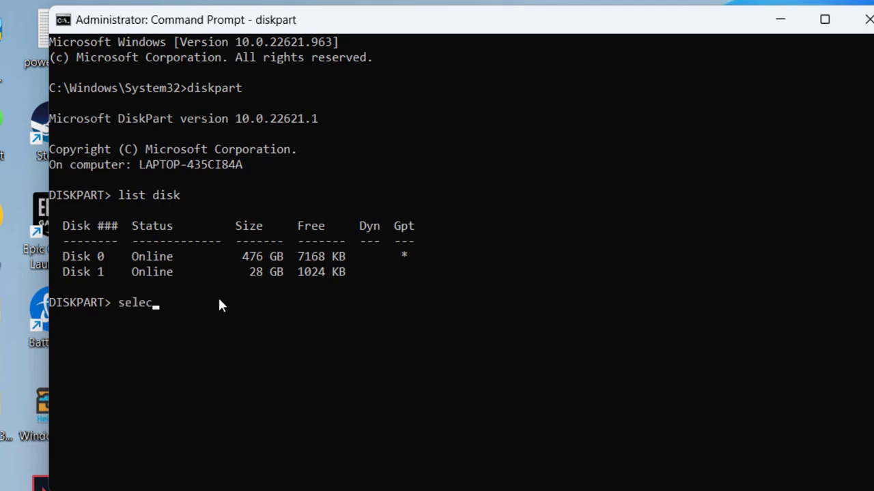
type("t disk 1")
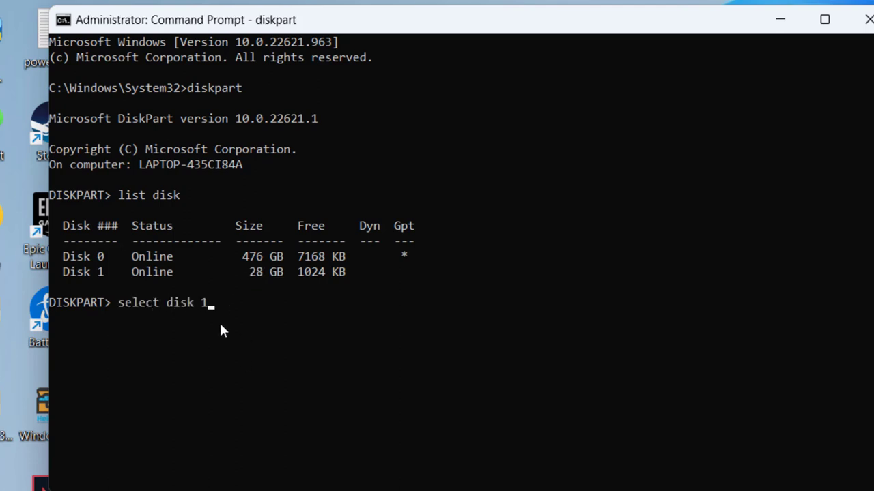
mouse_move(92, 293)
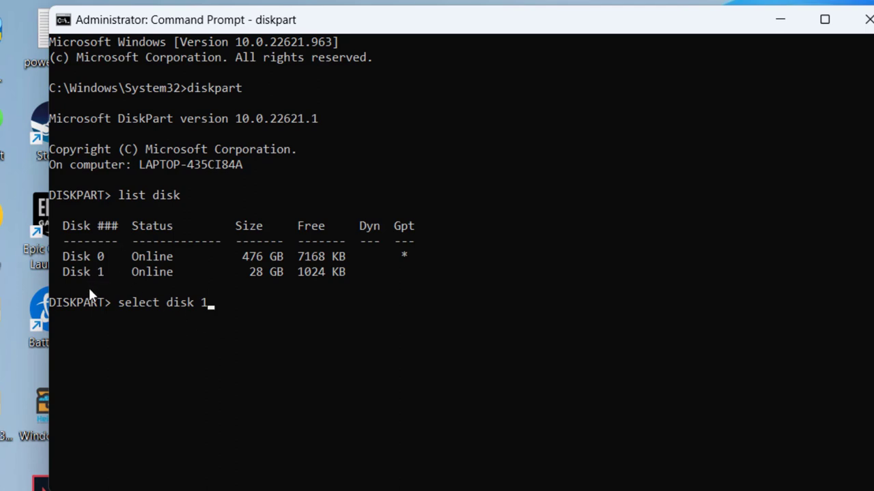
key("Return")
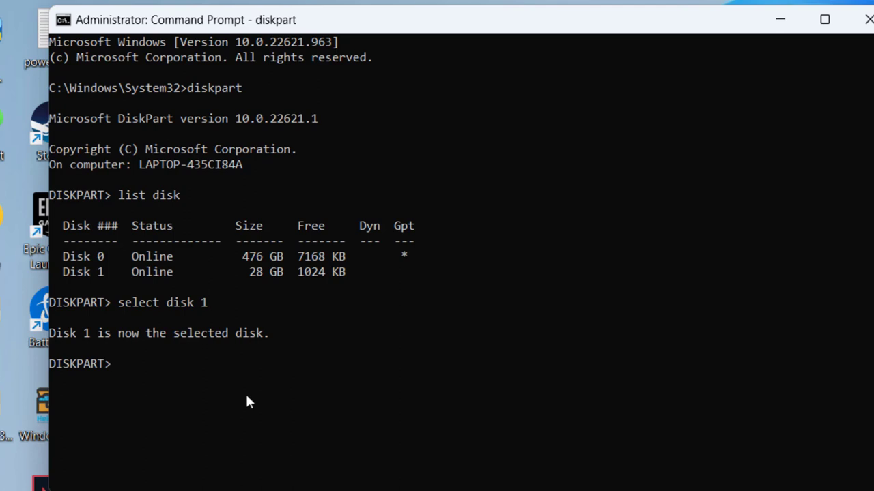
type("clean")
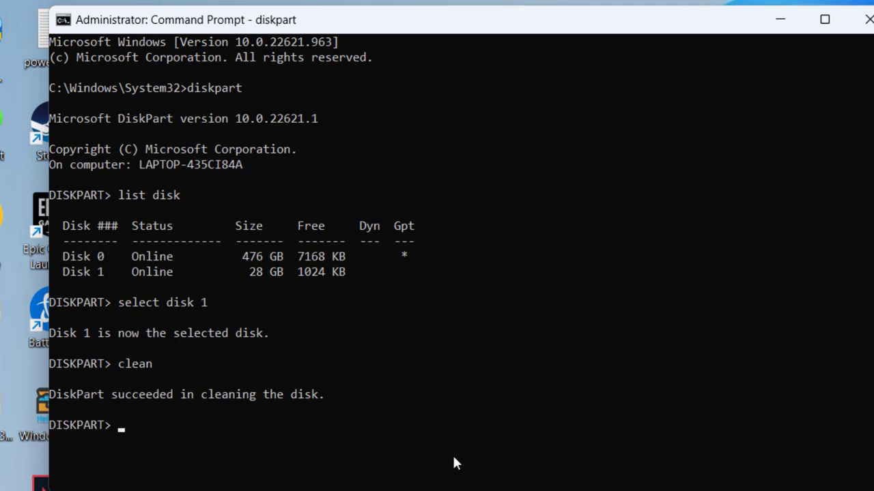
Create a primary partition on disk 1 with create partition primary
type("crea")
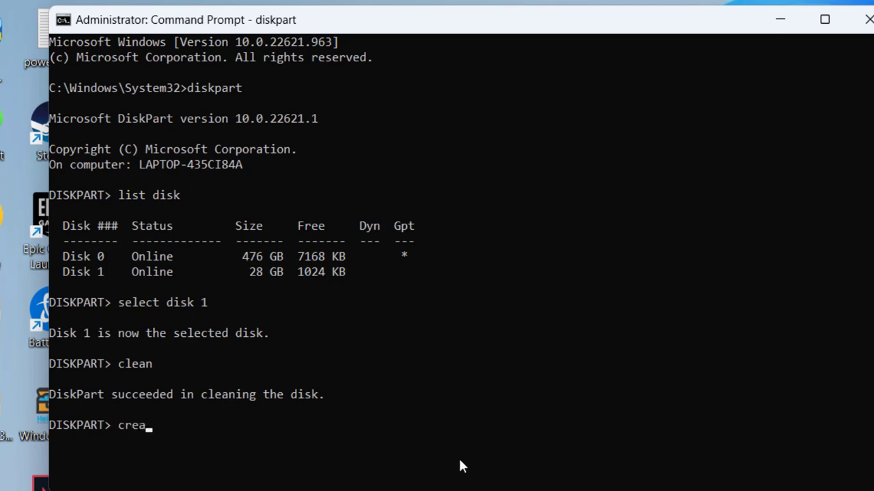
type("te partition")
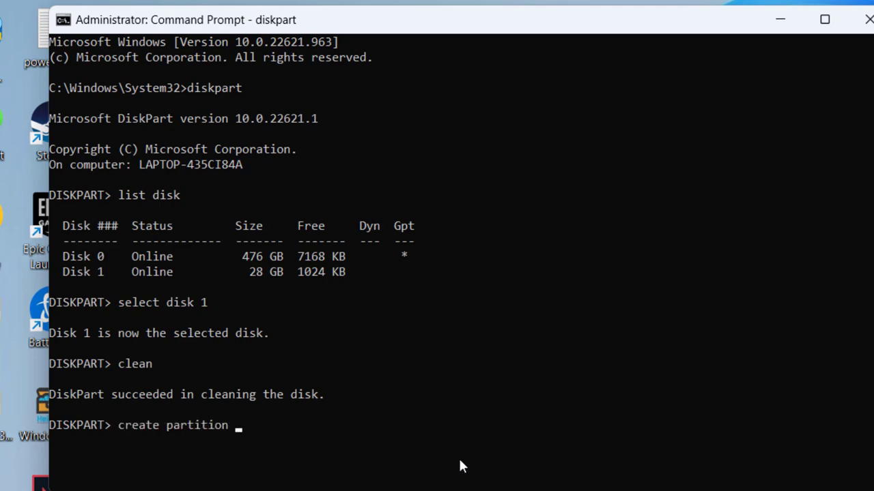
type("primary4")
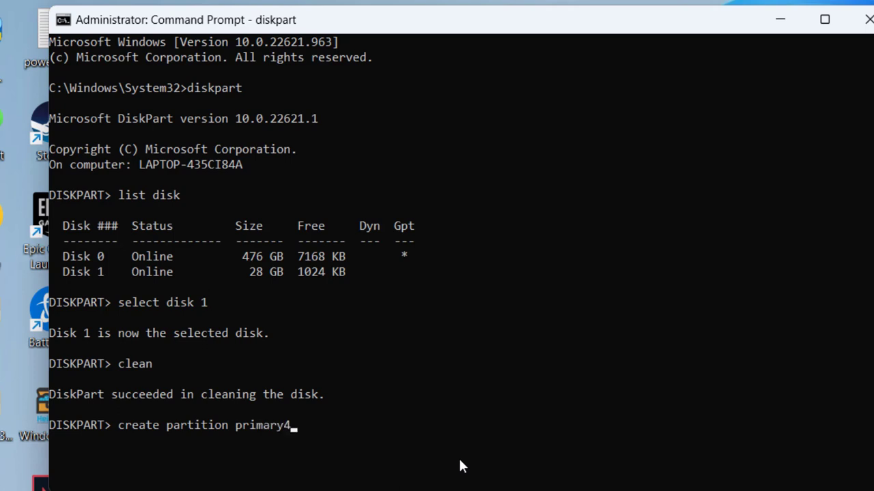
key("Return")
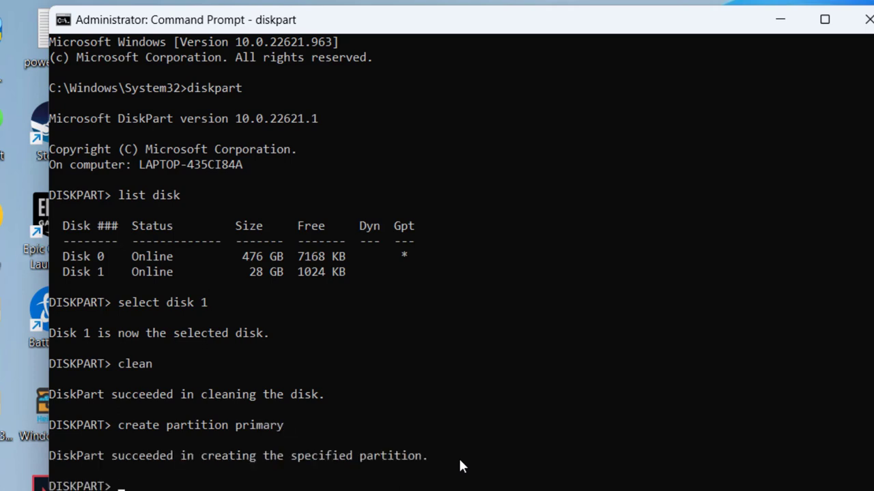
Enter format fs=ntfs quick to quick-format the new partition as NTFS
type("for")
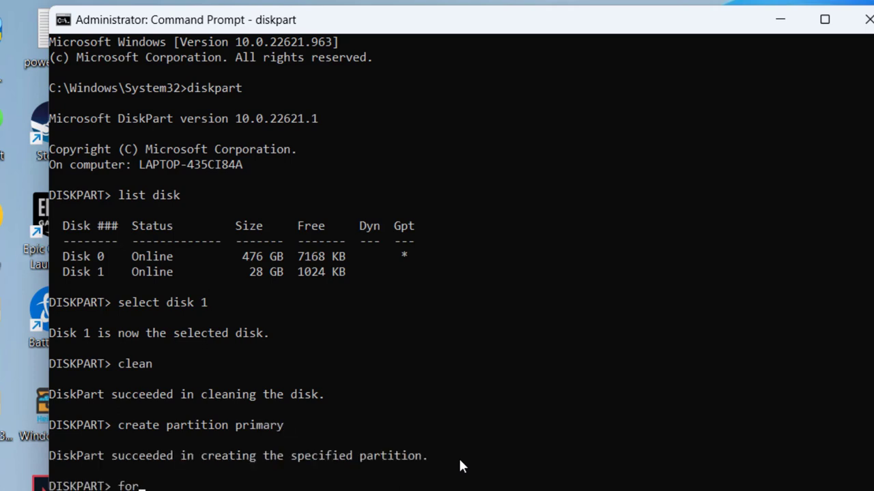
type("mat fs=")
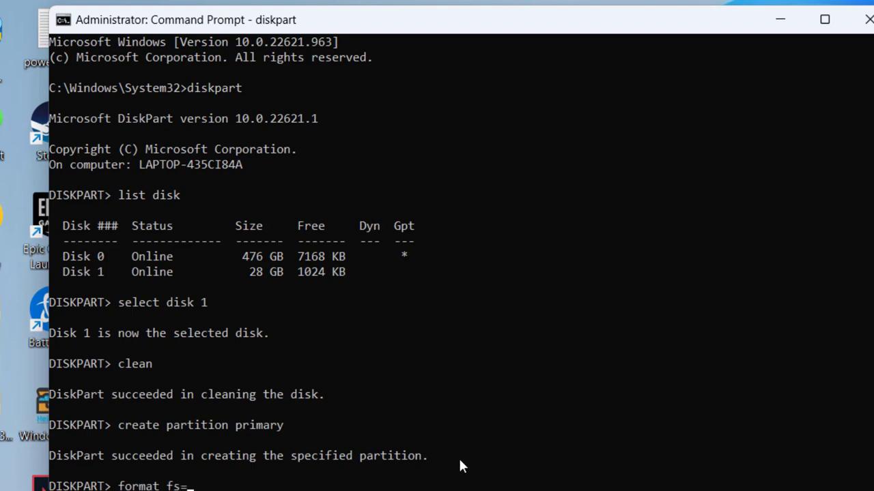
type("ntfs quick")
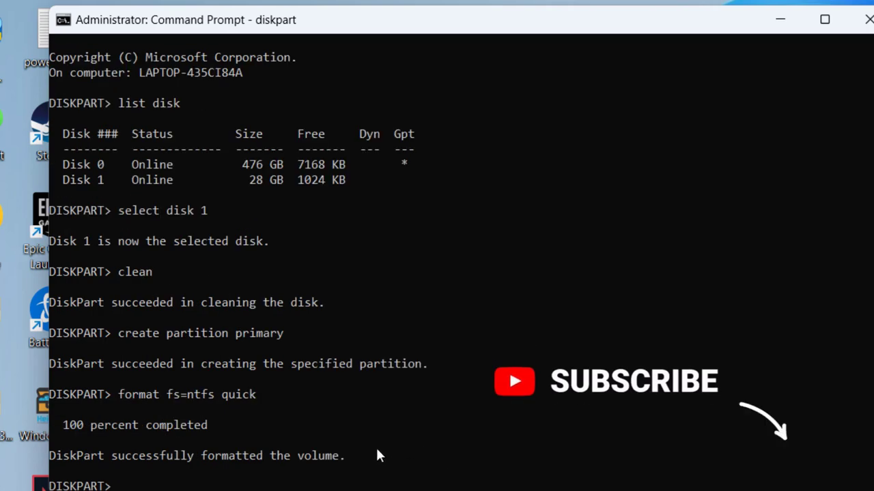
mouse_move(328, 359)
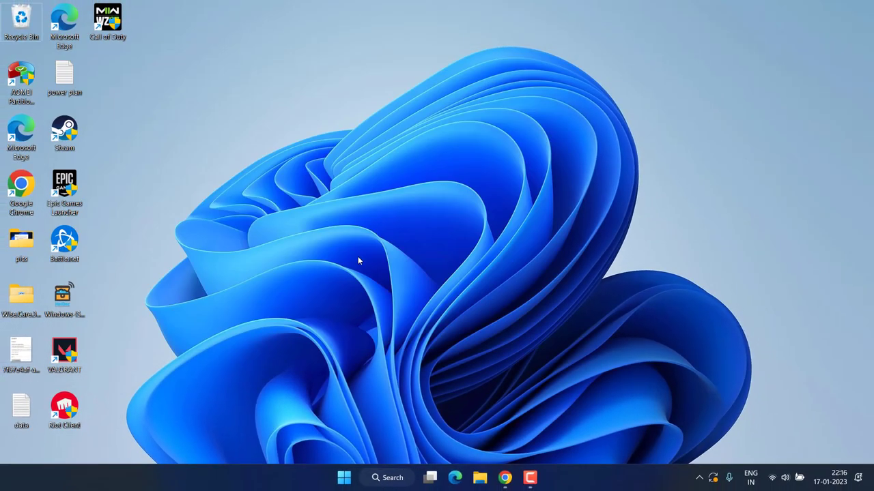
left_click(430, 477)
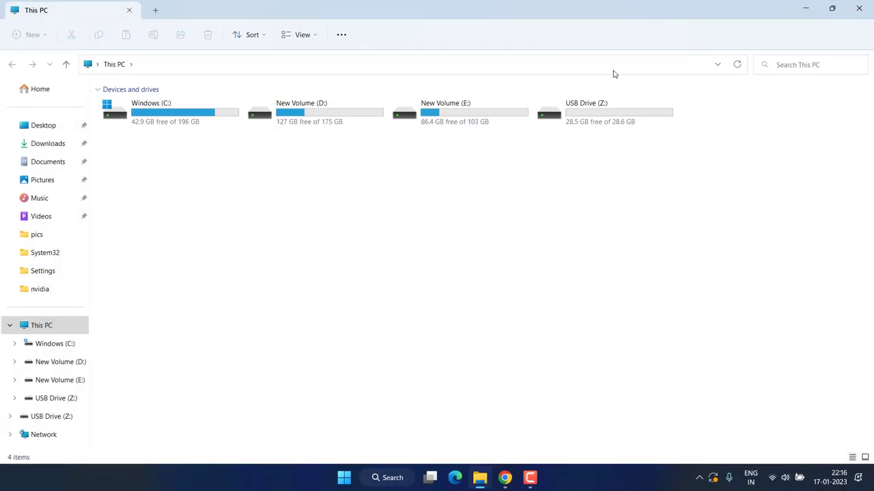
left_click(604, 112)
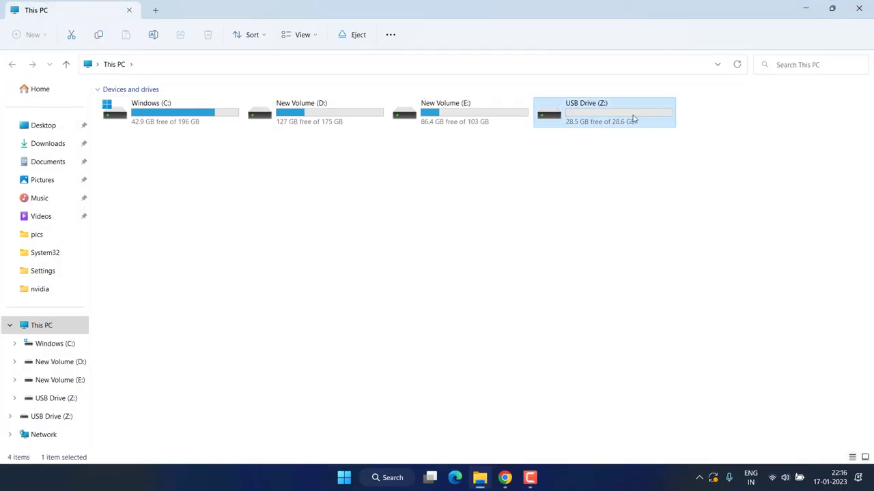
mouse_move(584, 114)
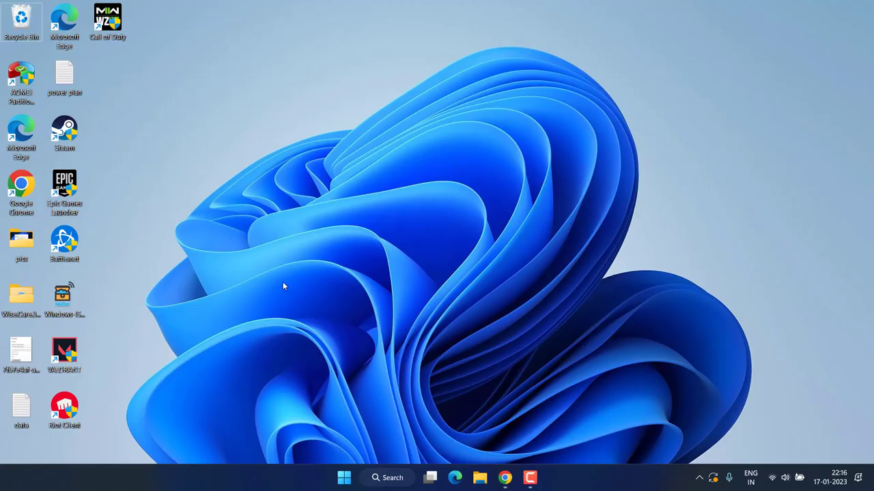
mouse_move(306, 204)
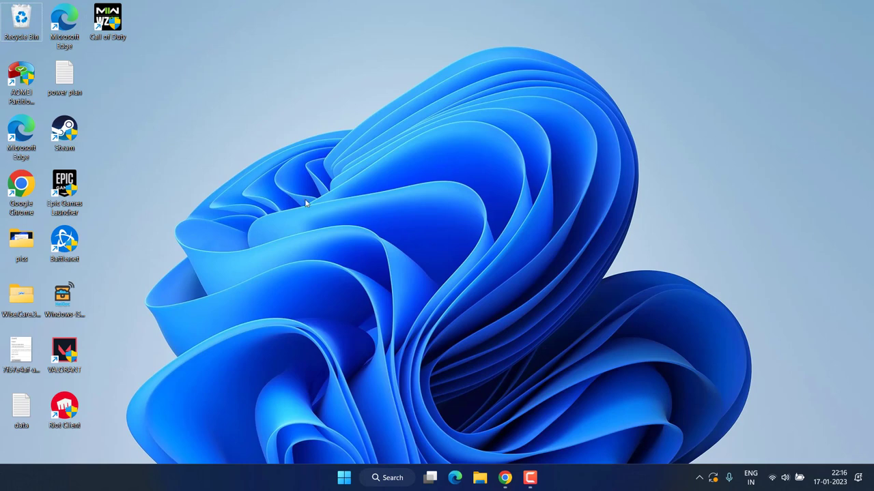
left_click(505, 477)
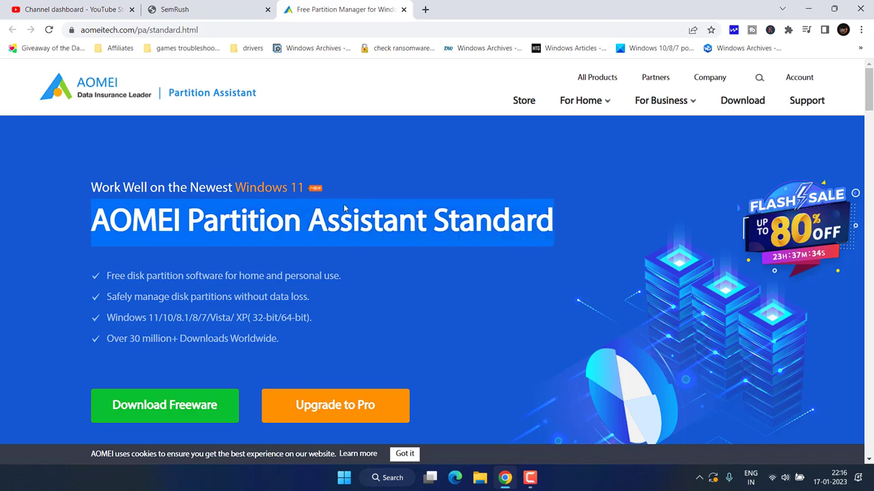
Download the free Partition Assistant Standard installer to the Desktop and minimize Chrome
scroll("down", 3)
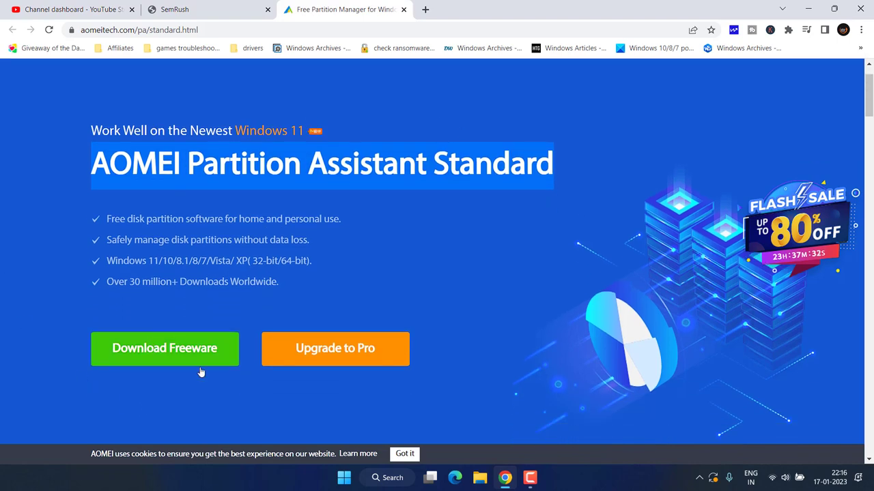
left_click(164, 348)
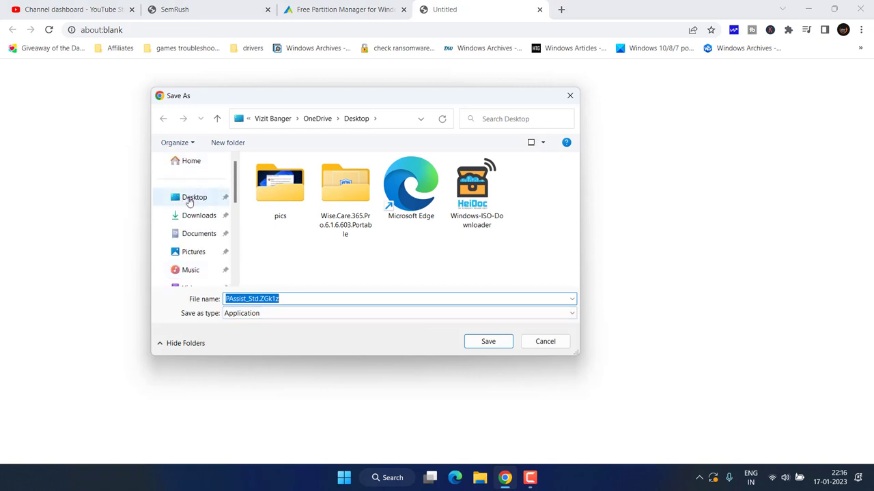
left_click(488, 342)
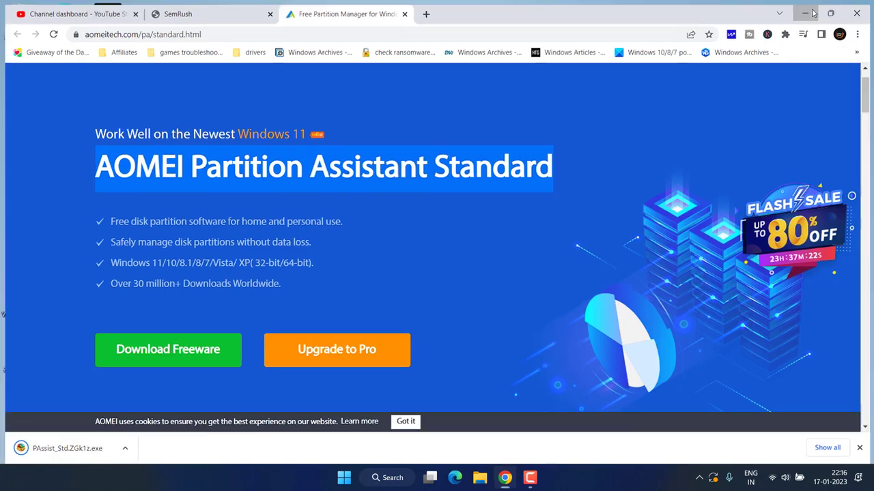
left_click(805, 13)
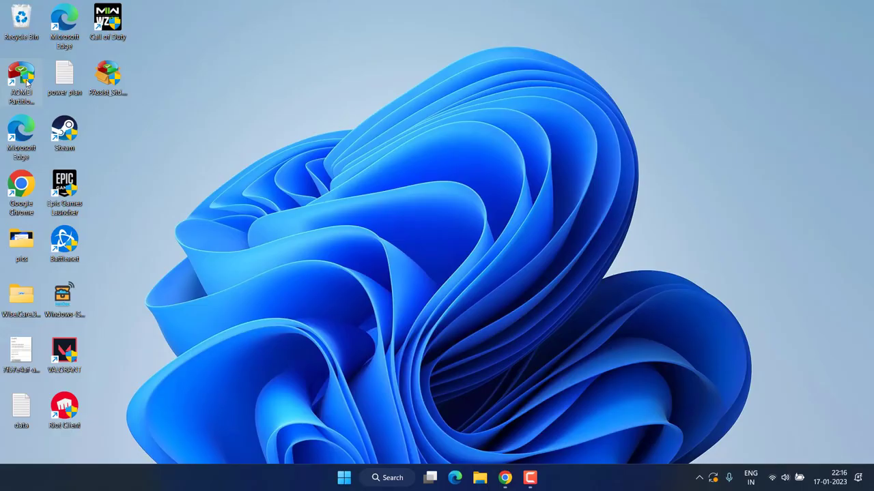
Launch AOMEI Partition Assistant and bring up Disk 1's operations menu
double_click(22, 78)
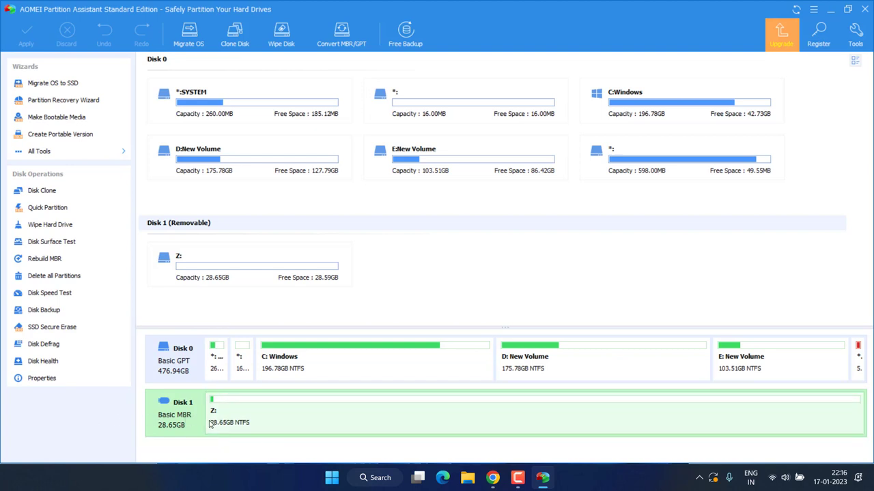
right_click(174, 413)
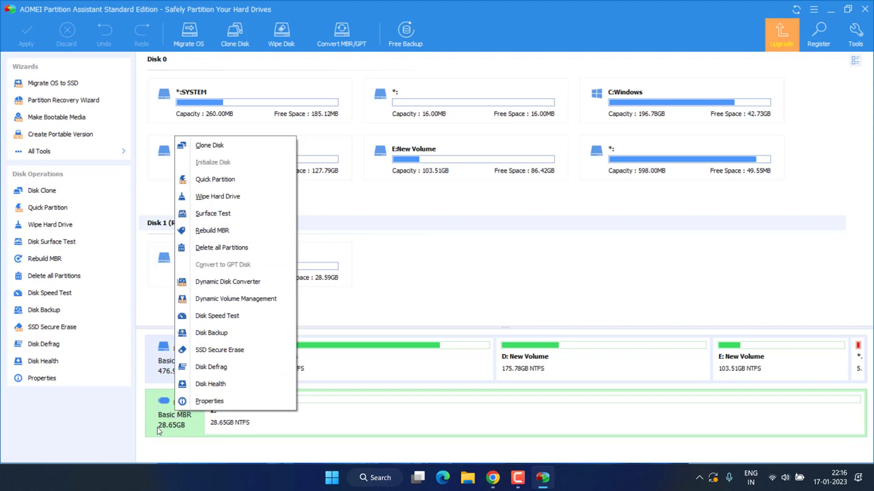
mouse_move(222, 162)
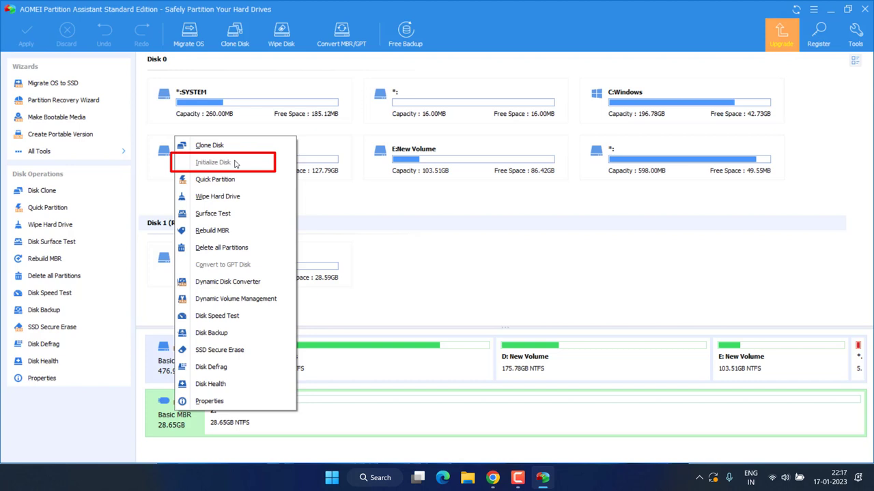
mouse_move(212, 163)
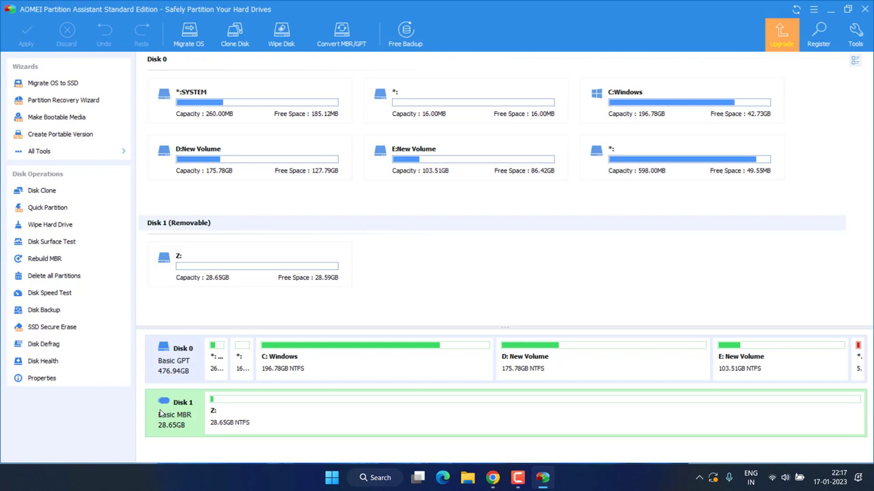
mouse_move(176, 433)
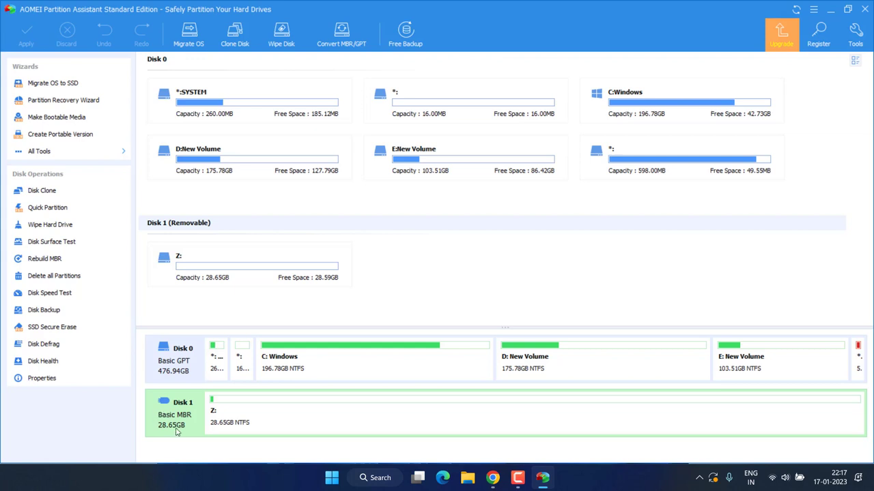
mouse_move(329, 96)
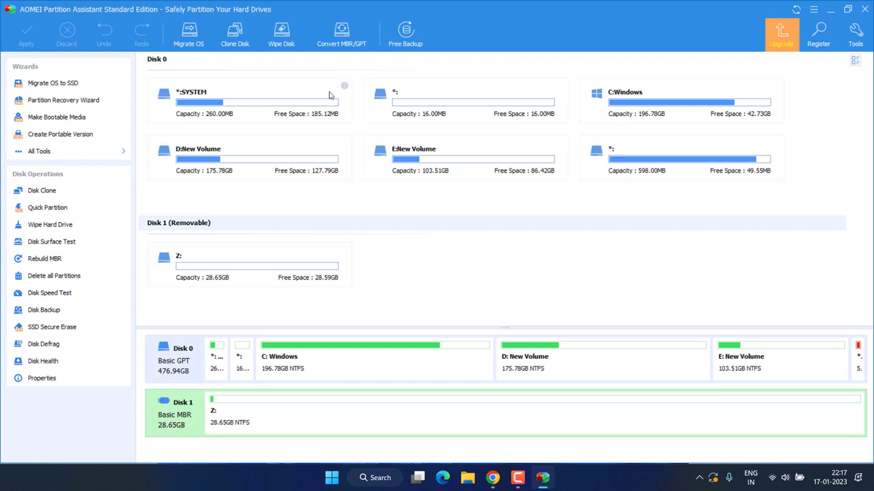
mouse_move(350, 82)
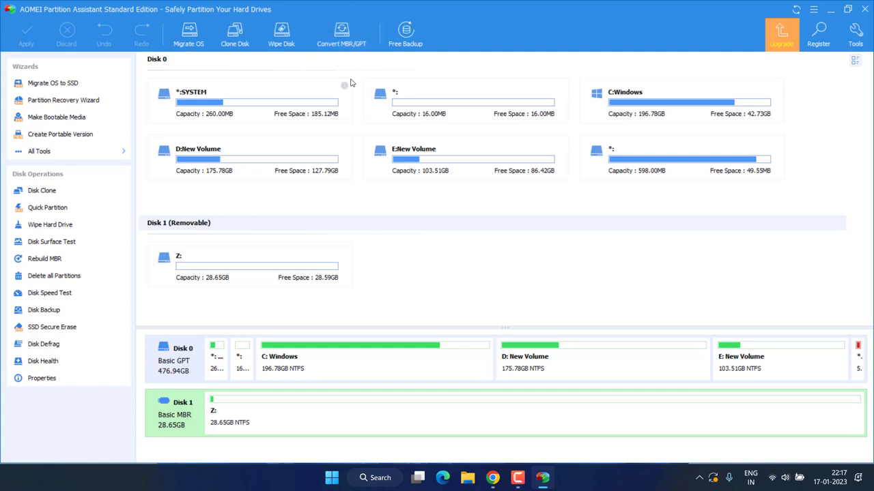
Queue the MBR-to-GPT conversion of Disk 1 and apply the pending operation
left_click(341, 34)
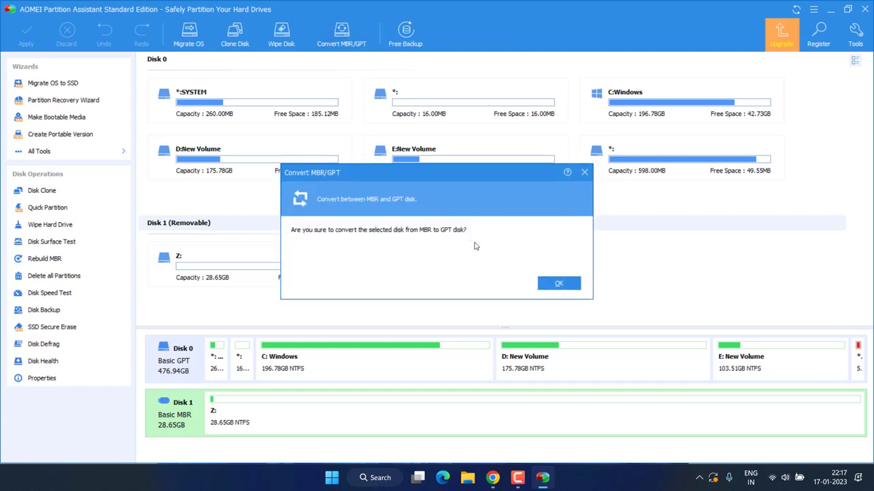
left_click(558, 283)
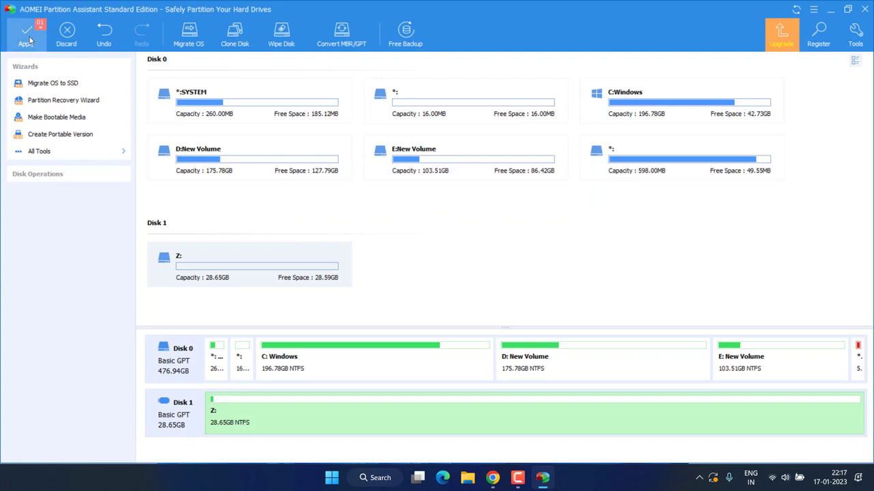
left_click(26, 35)
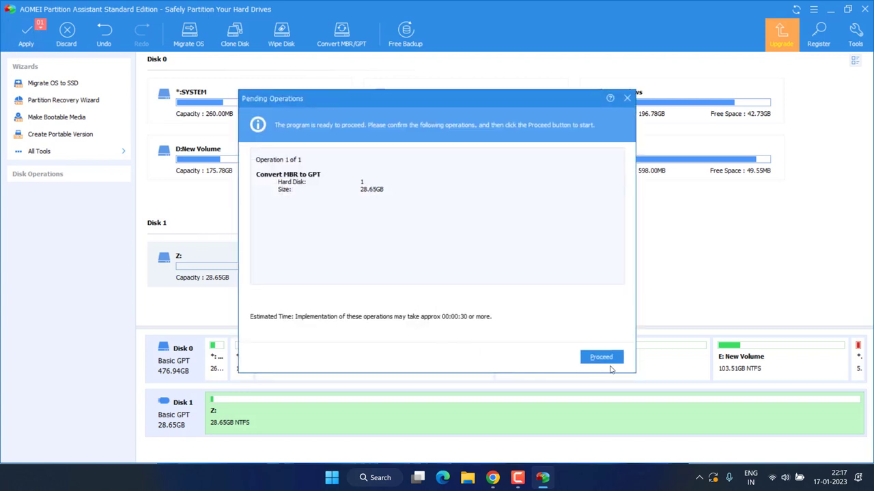
Proceed with the Disk 1 GPT conversion and acknowledge its successful completion
left_click(601, 356)
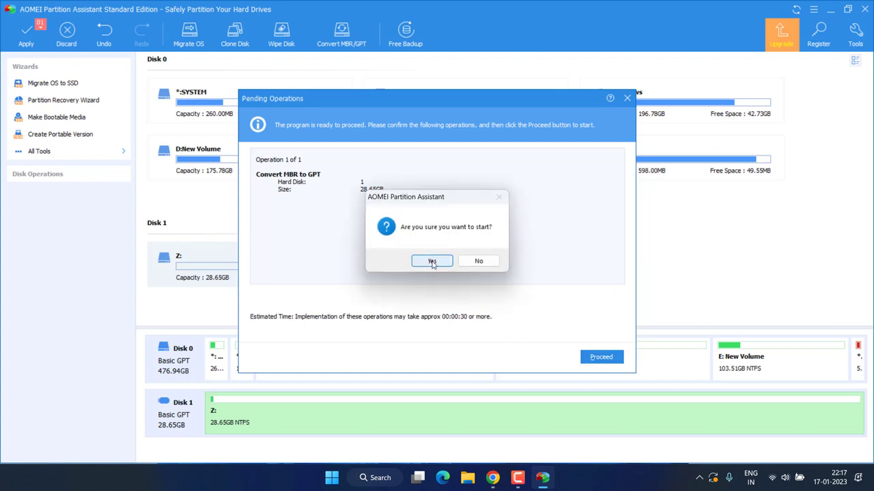
left_click(431, 261)
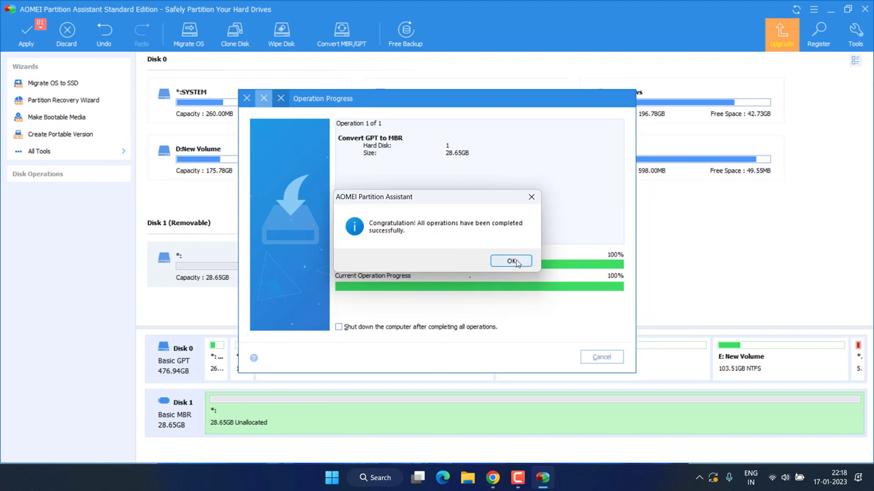
left_click(511, 261)
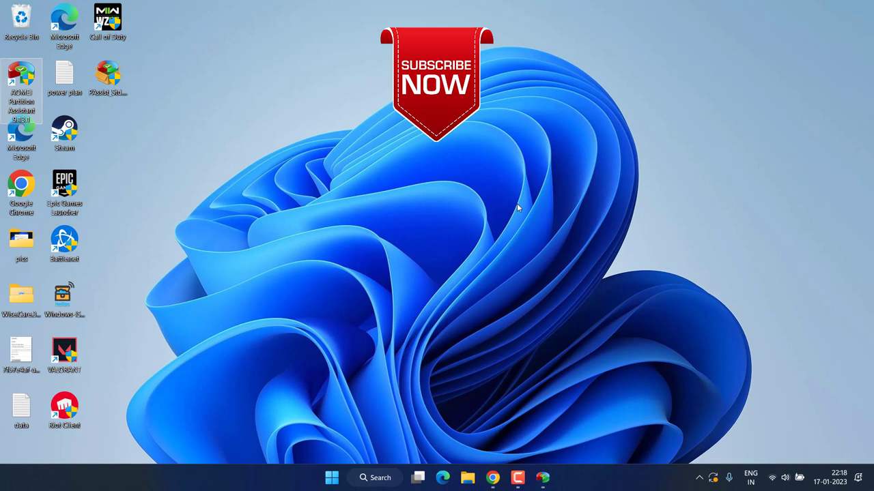
mouse_move(758, 298)
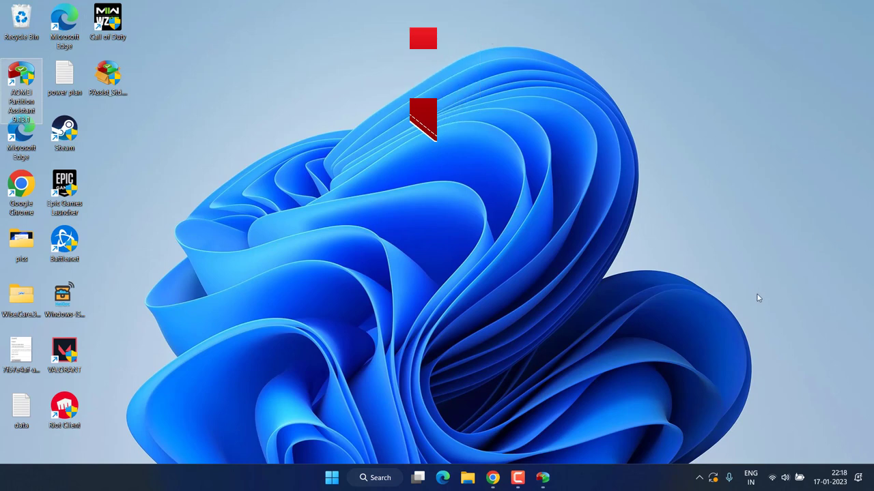